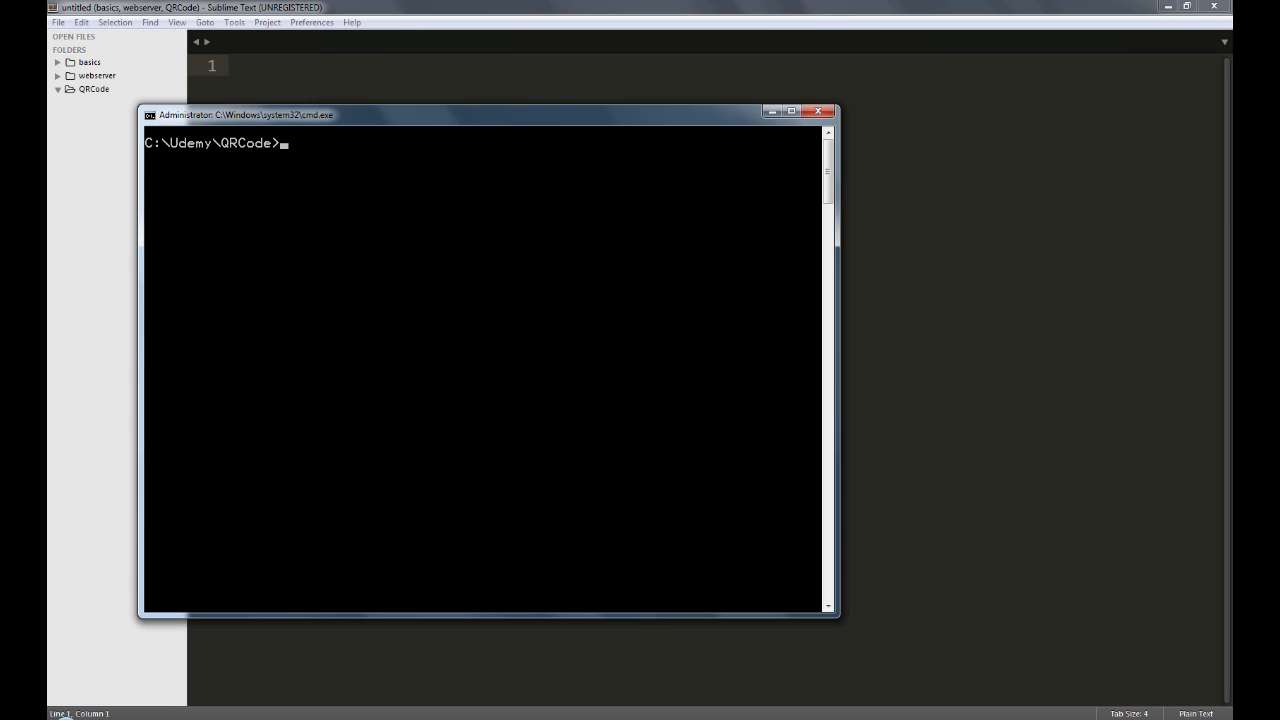
Run npm init to start creating the project's package.json.
text(npm)
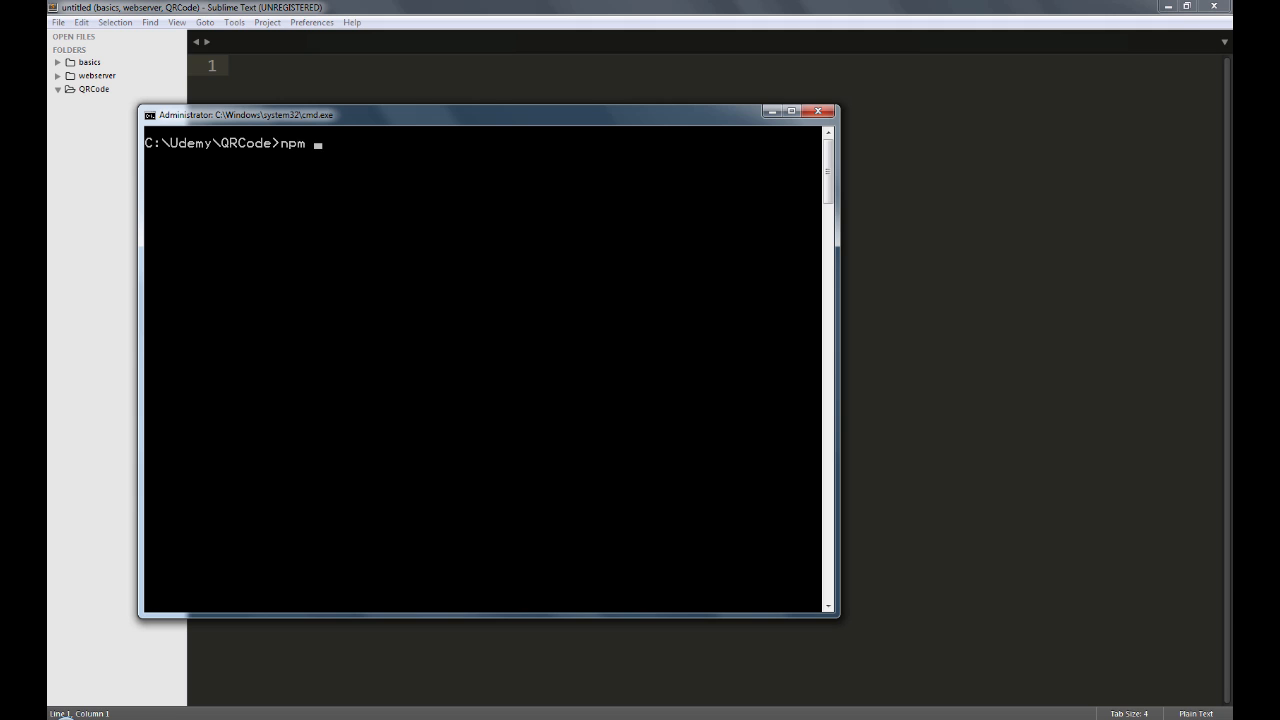
text(init)
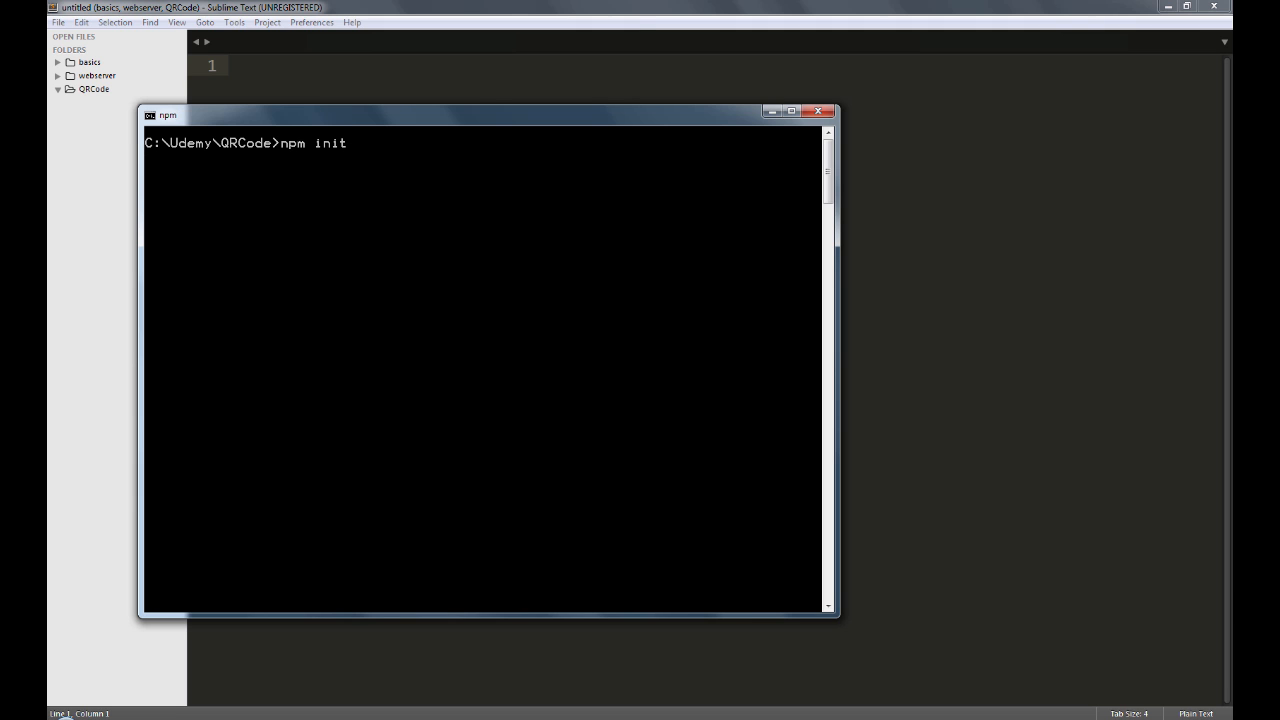
key(Return)
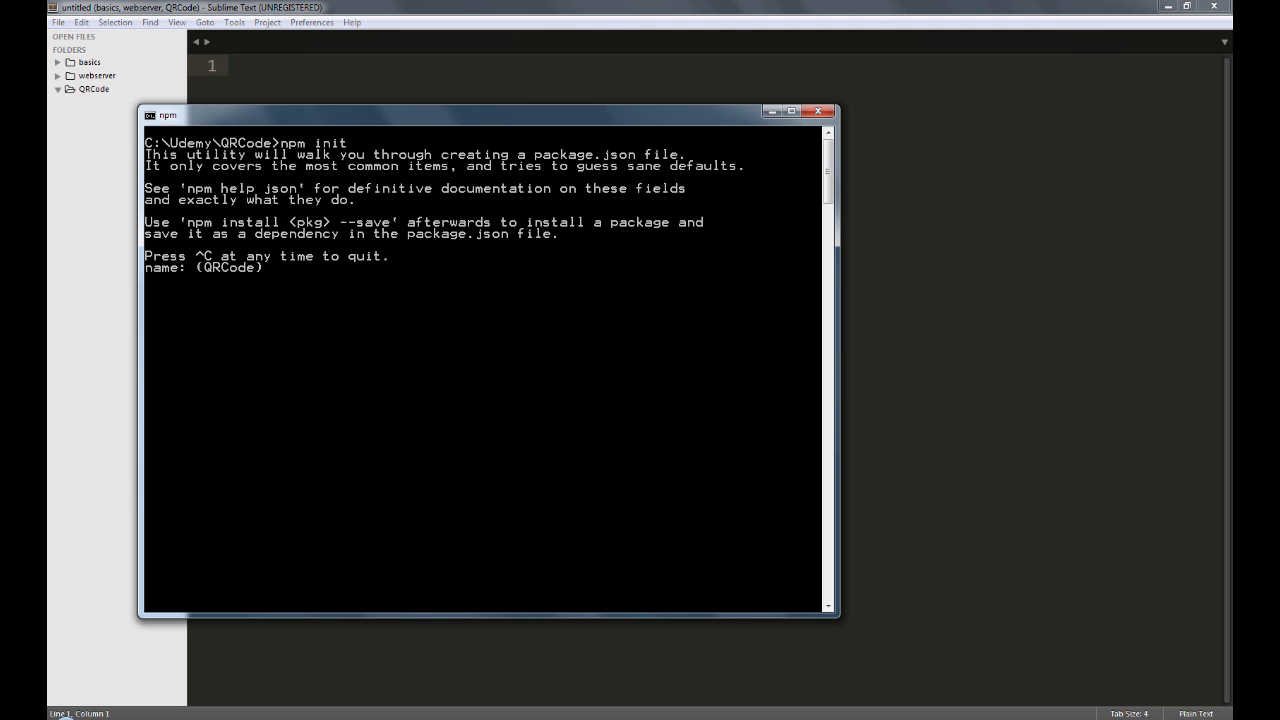
Name it QrGen, describe it as generating QRCodes, set entry point app.js and accept the rest.
text(QrGen)
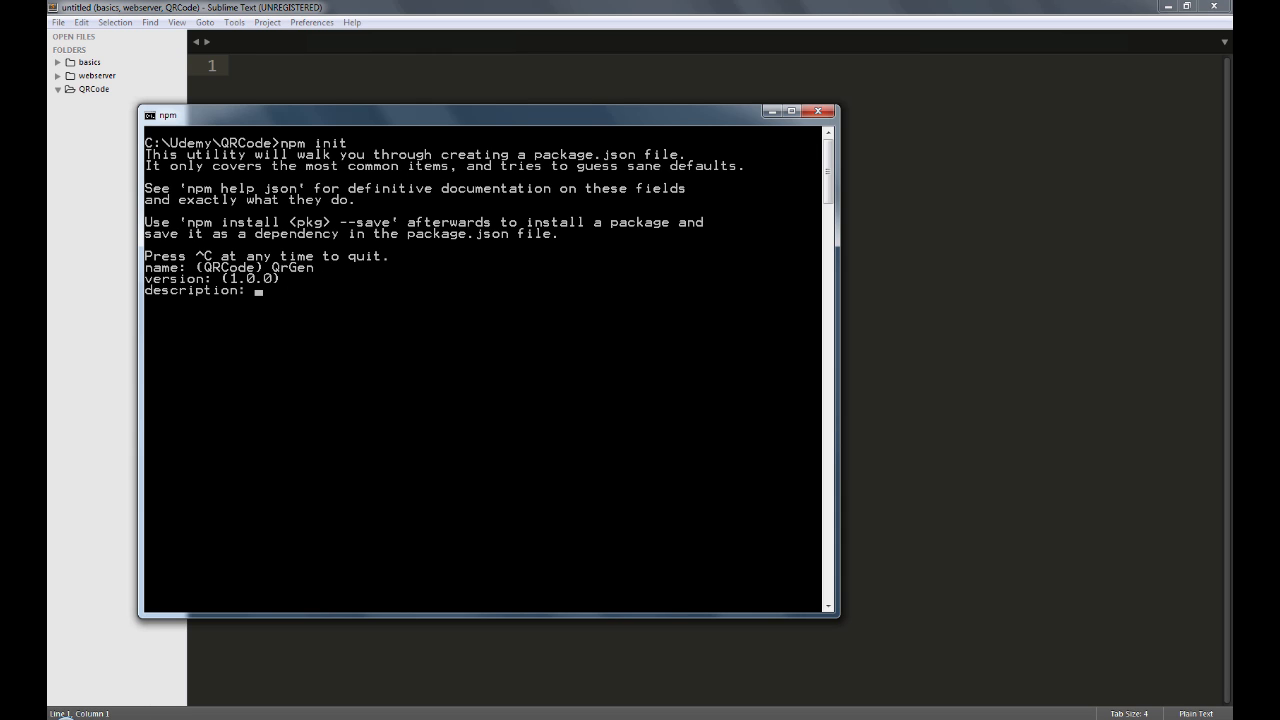
text(This app will)
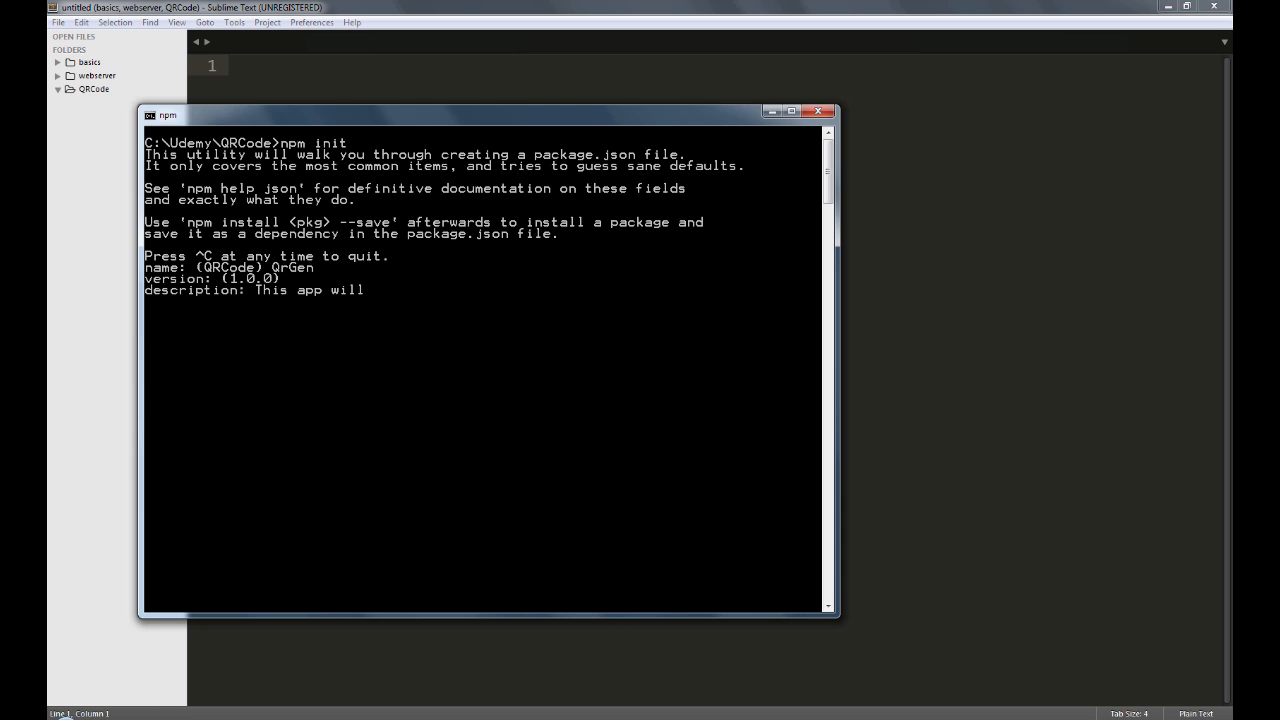
text(generate QRCodes)
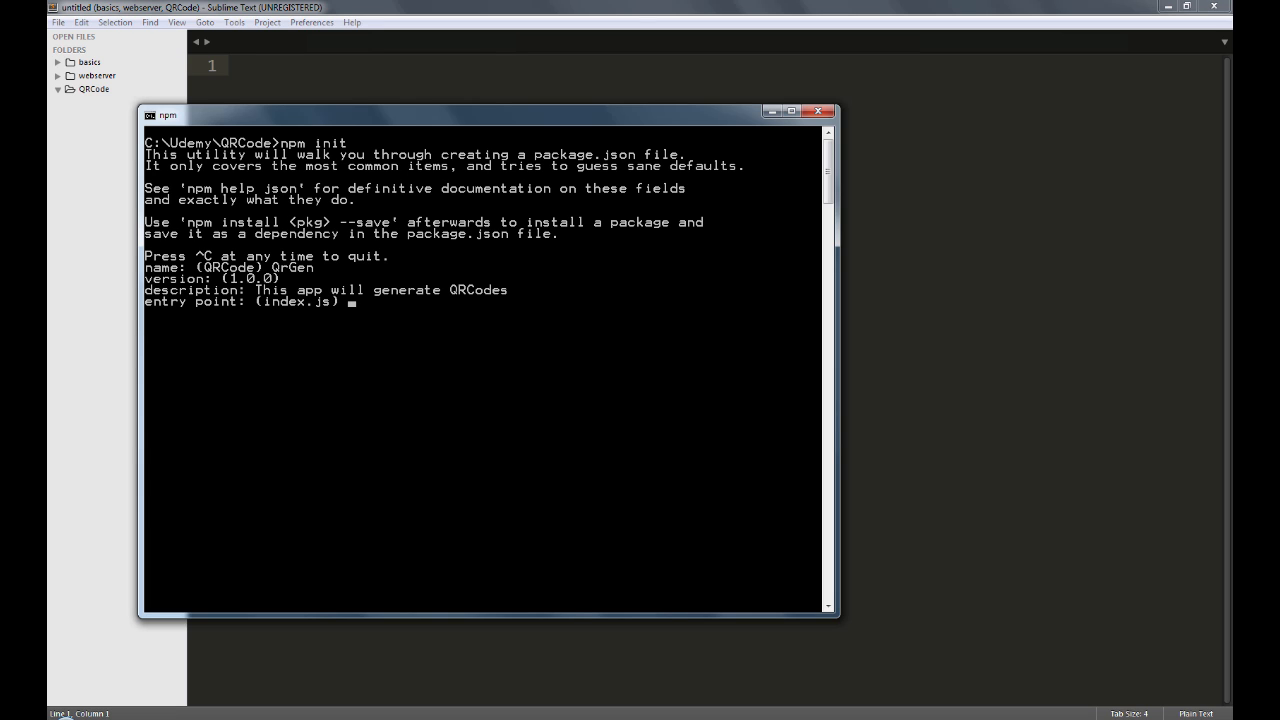
text(app.js)
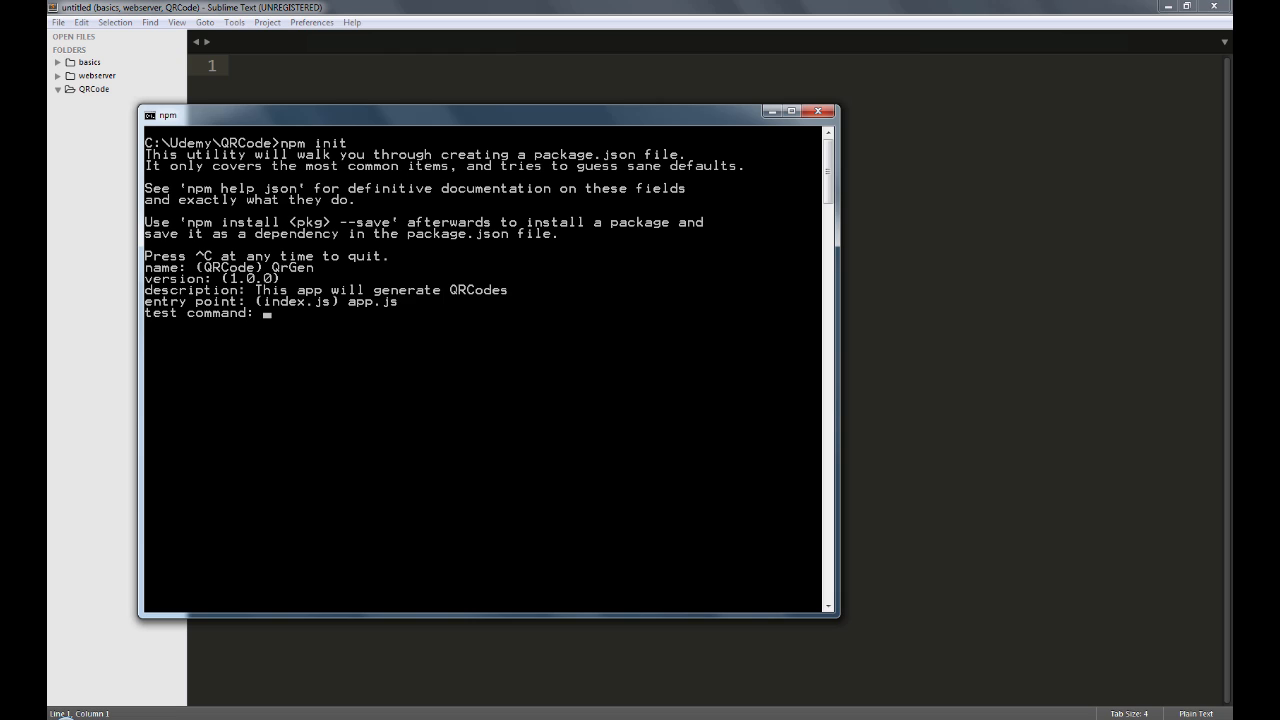
key(Return)
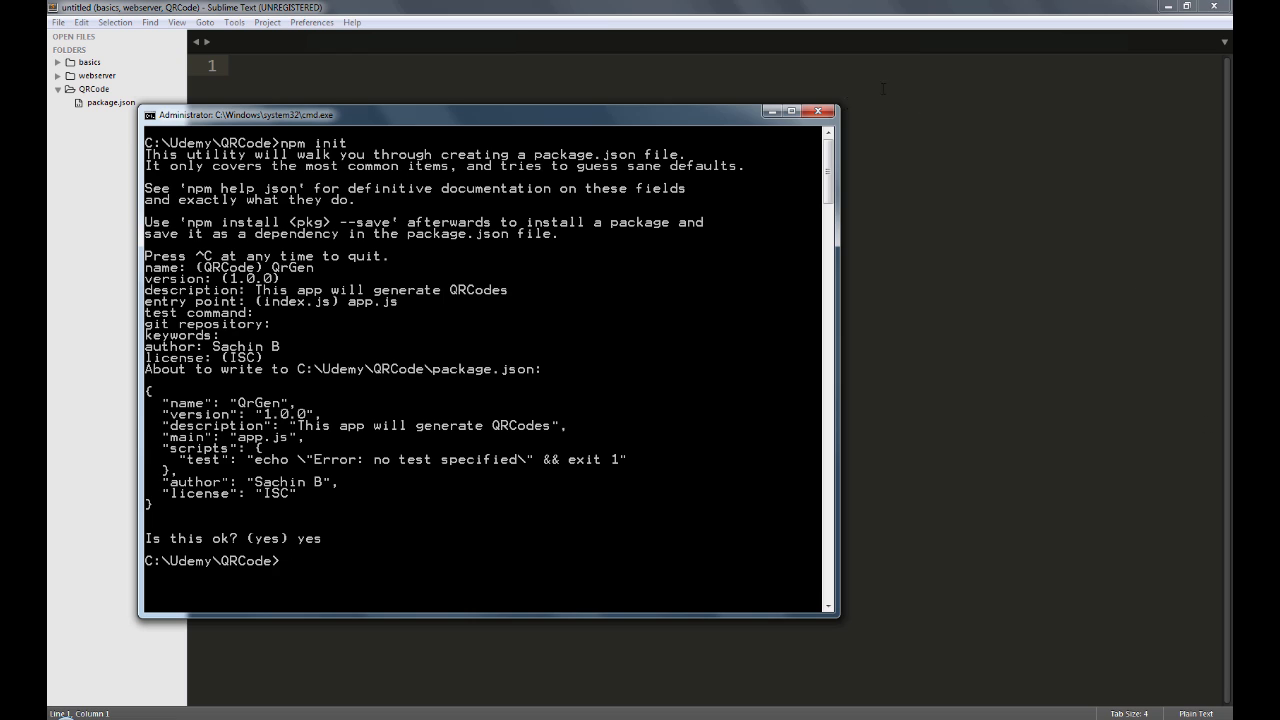
Run npm install qr-image --save so package.json lists qr-image as a dependency.
click(110, 102)
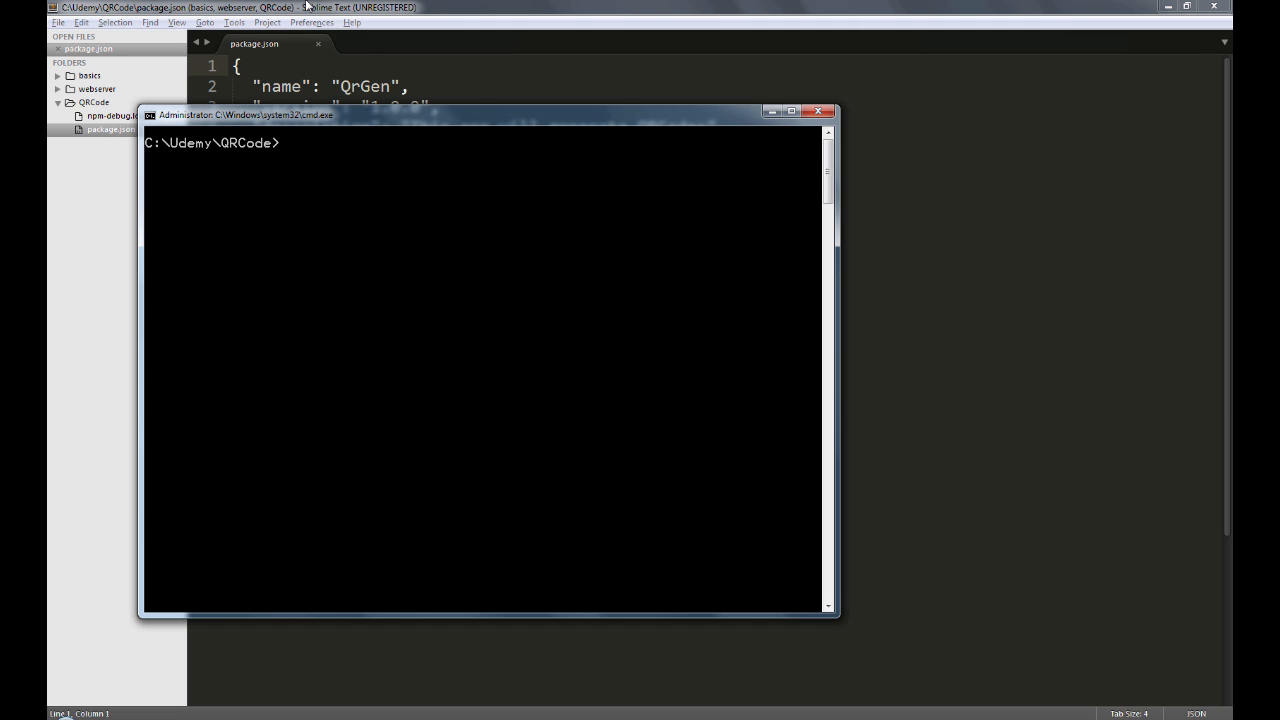
text(npm insta)
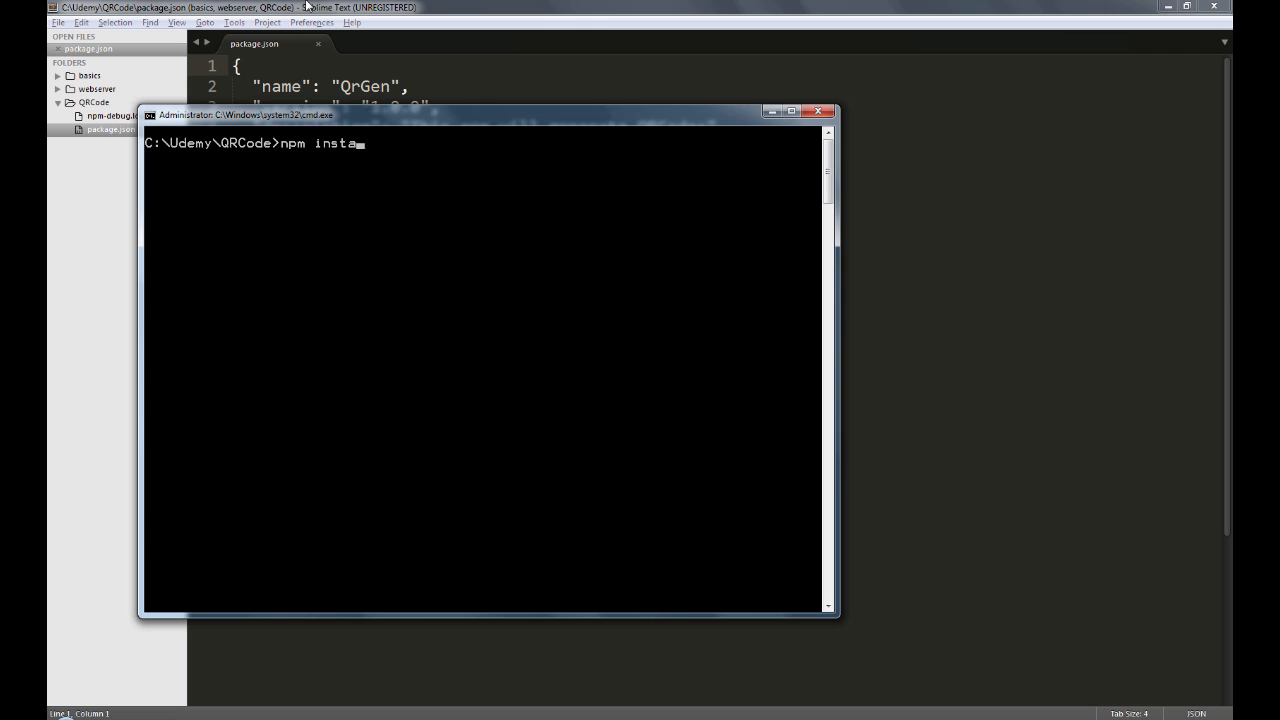
text(ll qr-)
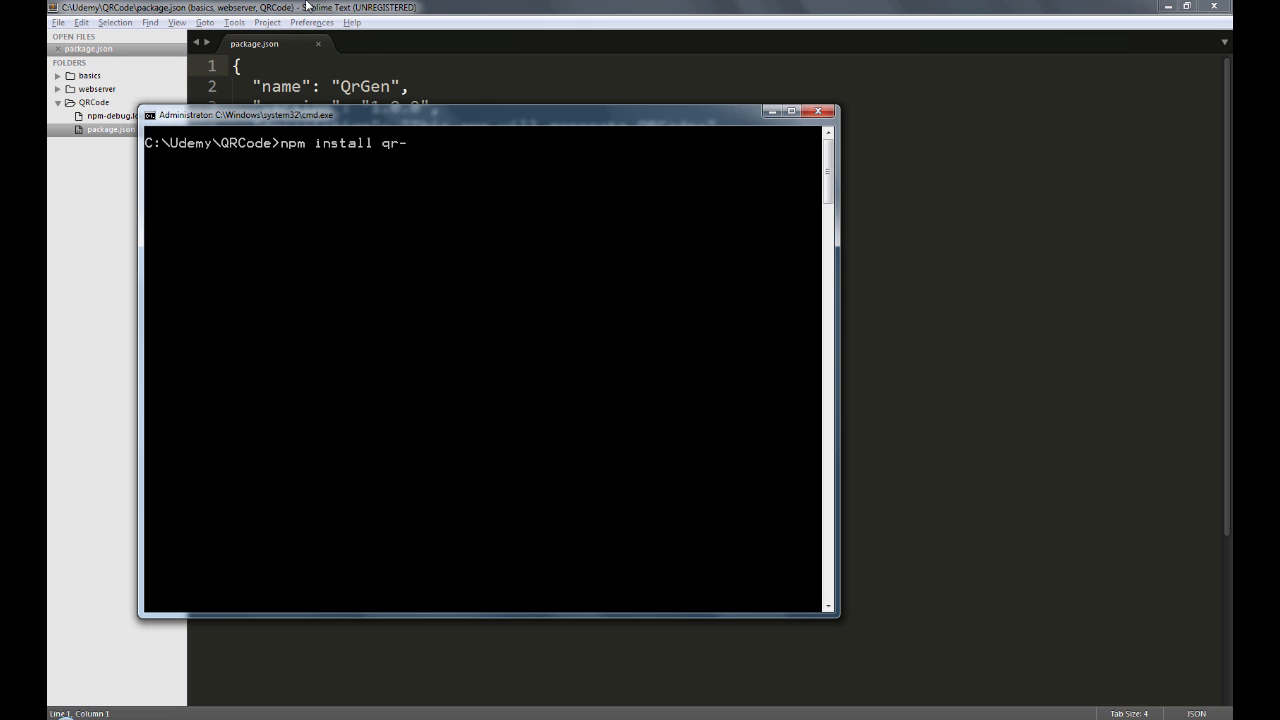
text(image --save)
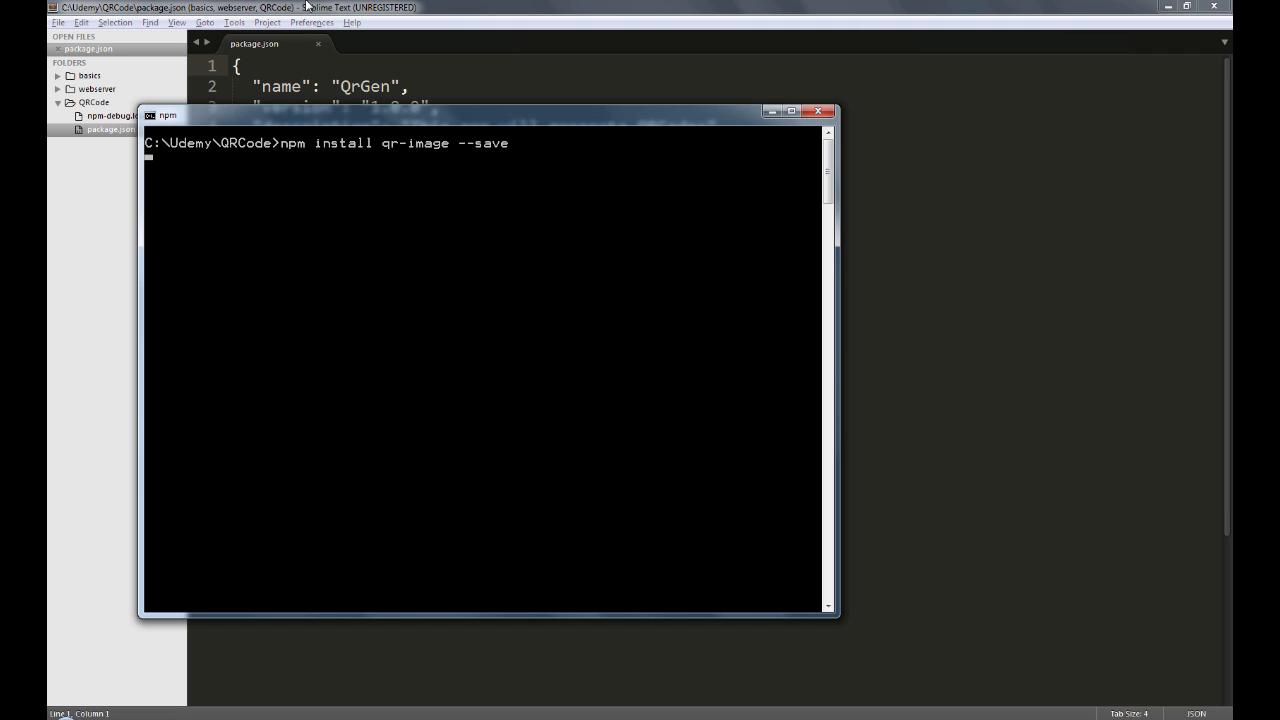
key(Return)
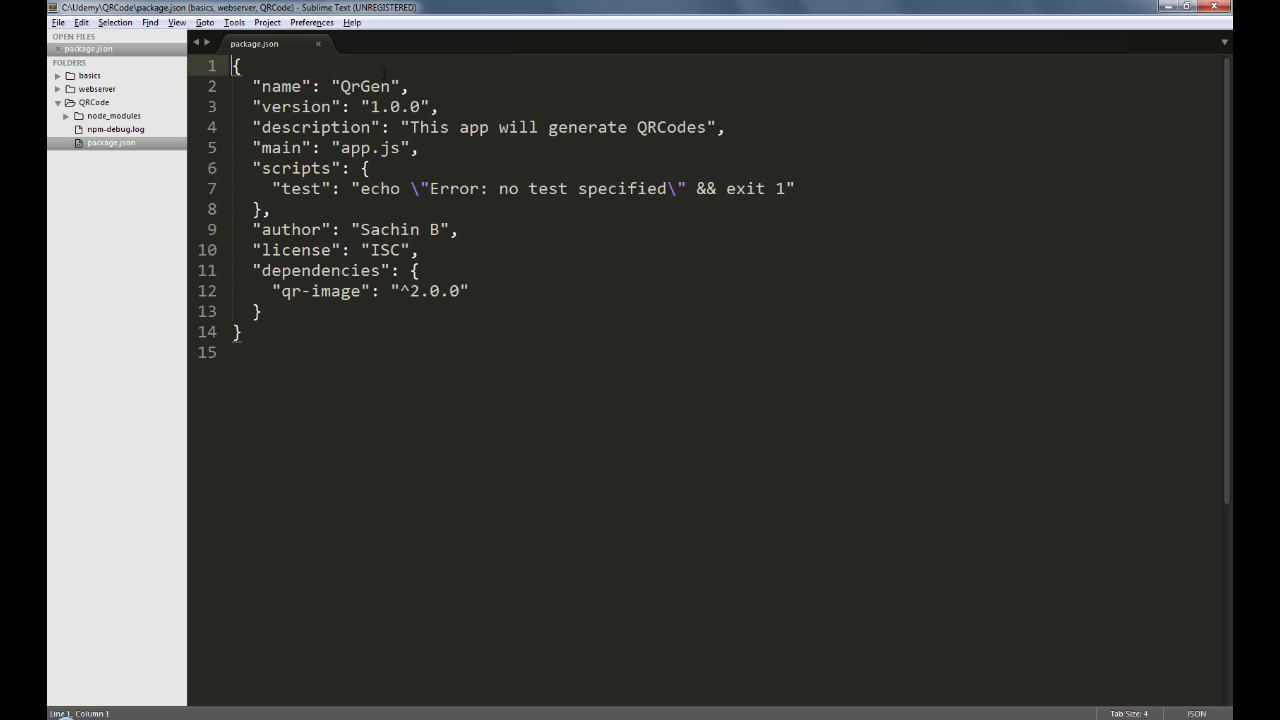
mouse_move(372, 48)
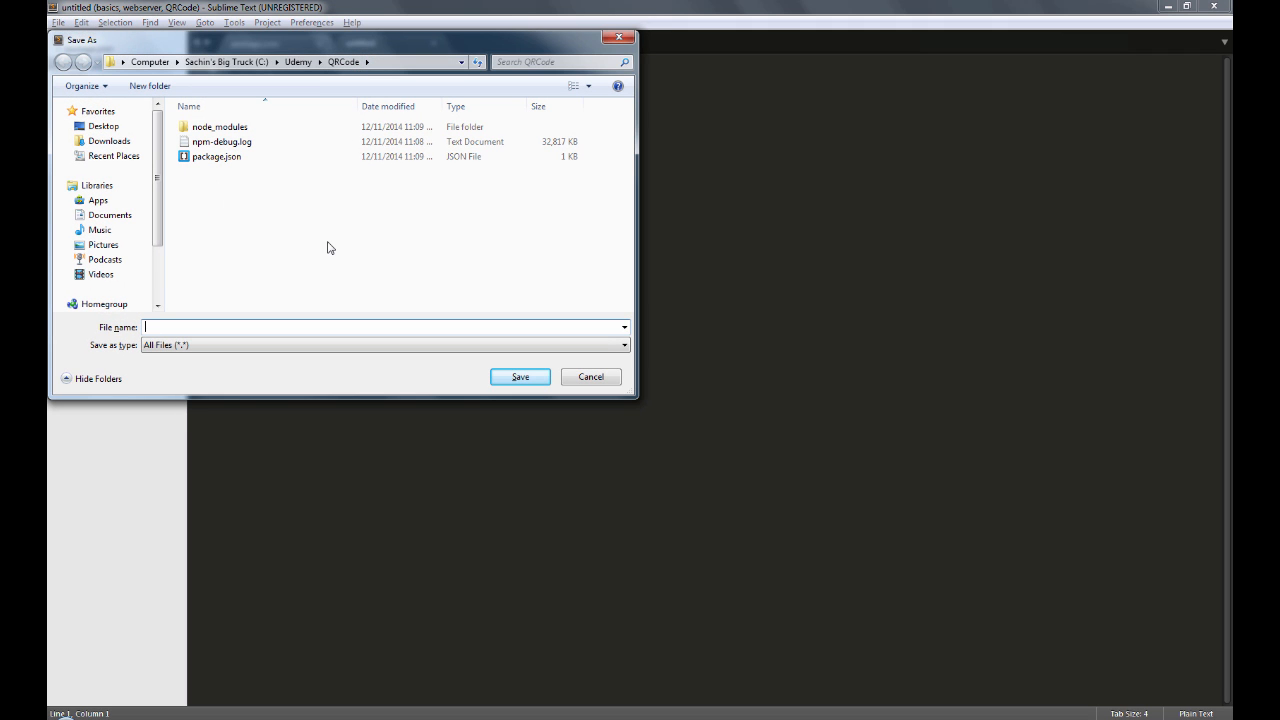
Save the new file as app.js in the QRCode folder.
text(app.j)
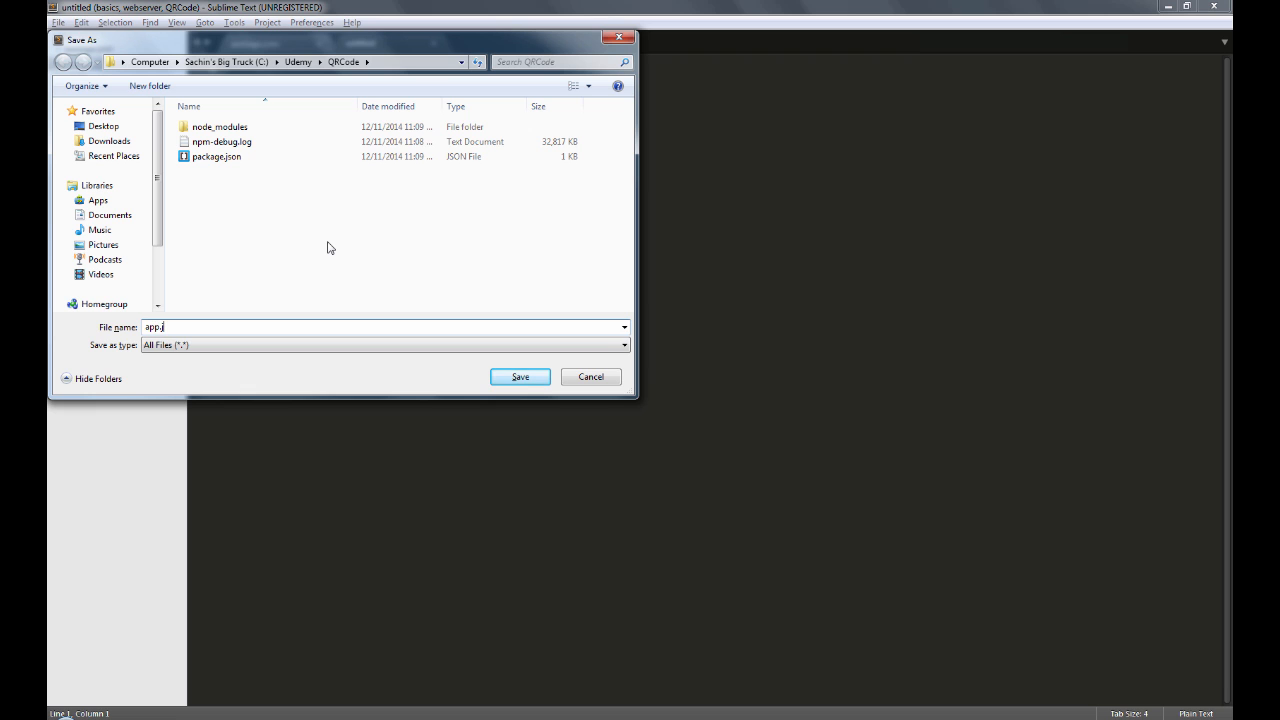
click(520, 376)
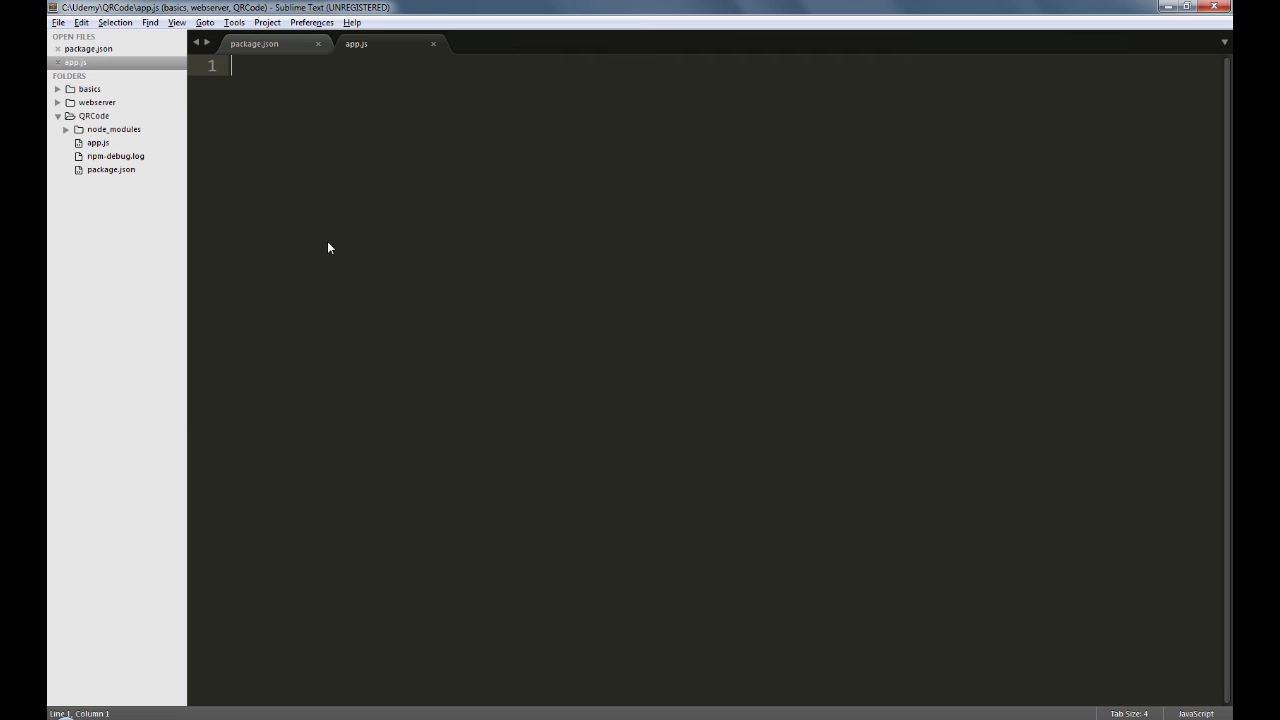
Require qr-image as qrImage and fs as fs at the top of app.js.
text(var qr)
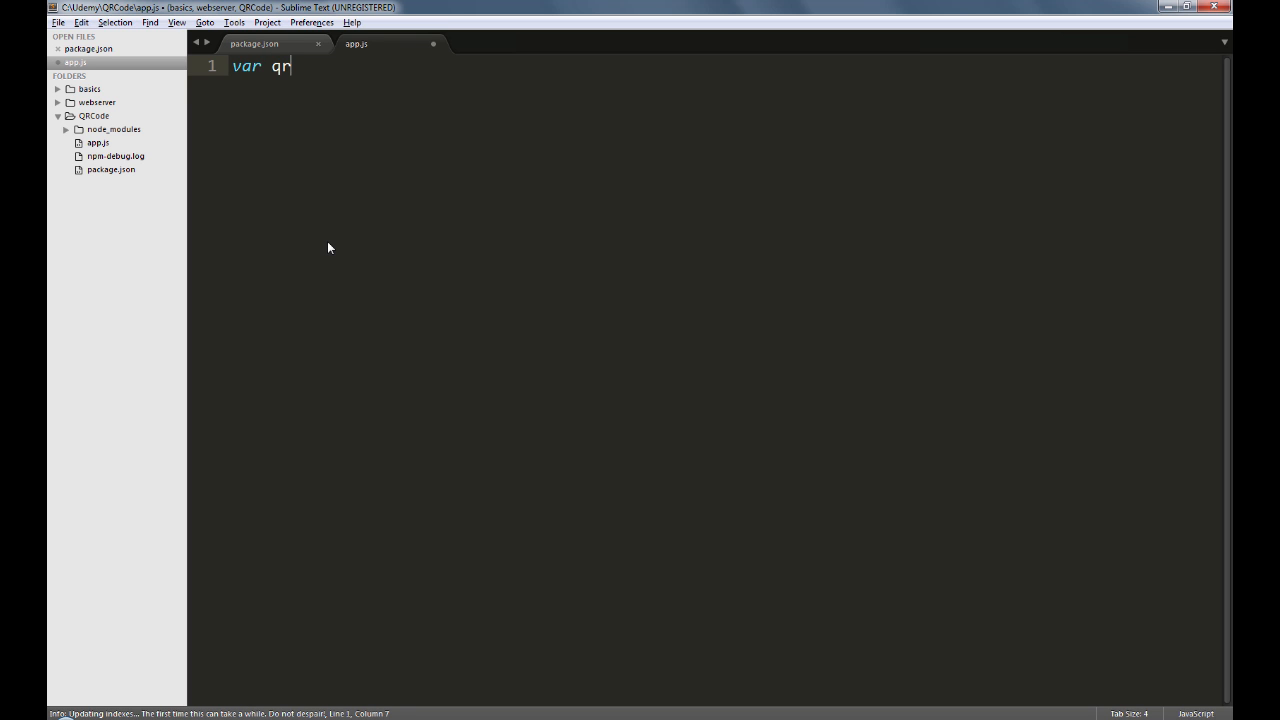
text(Image = re)
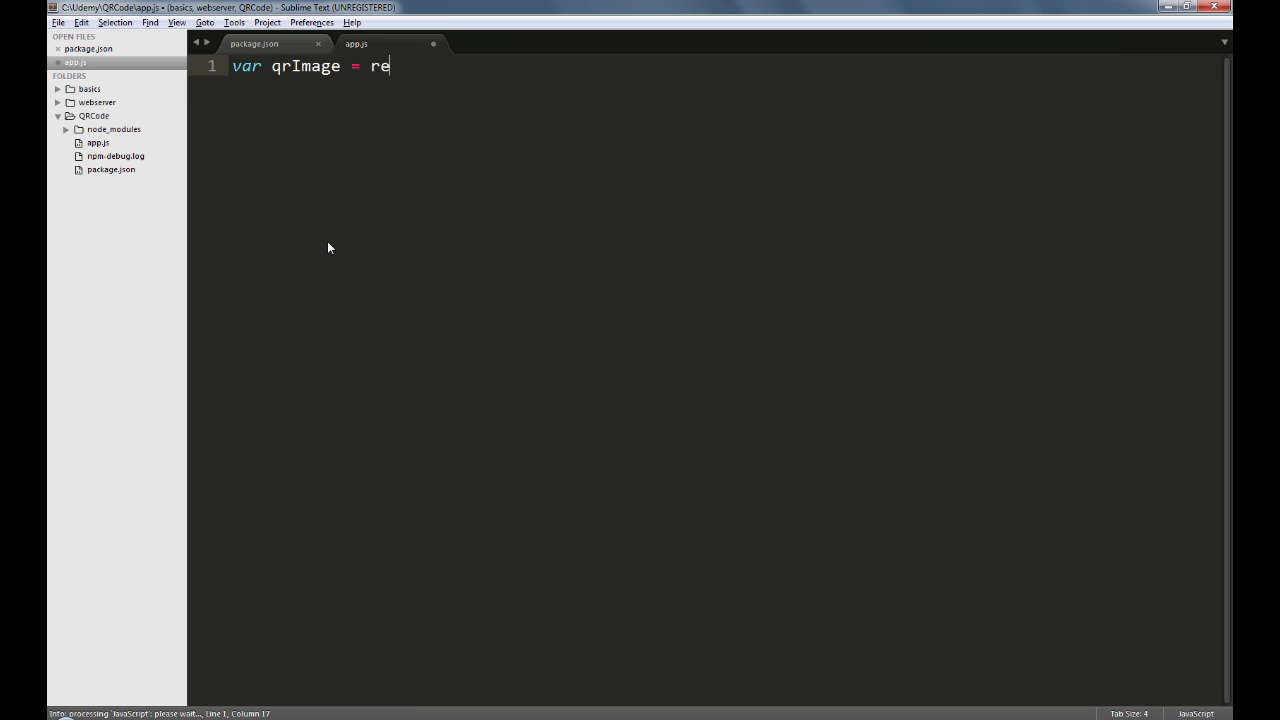
text(quire('q'))
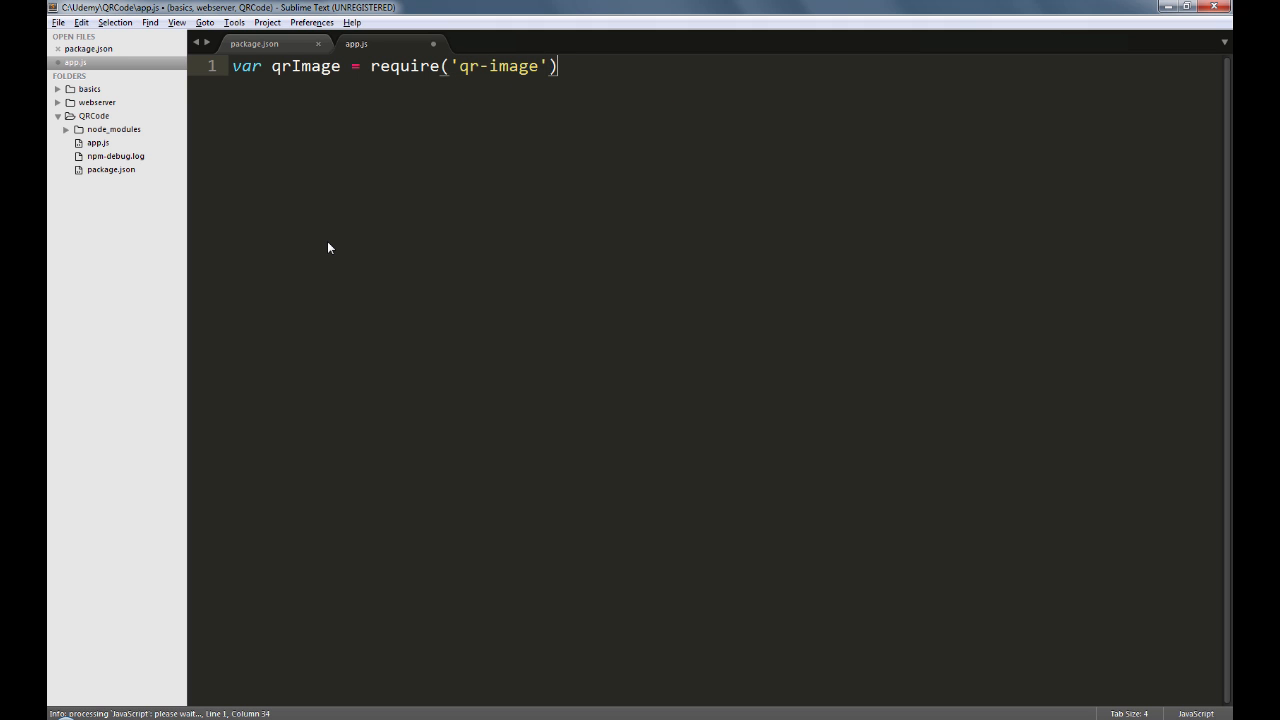
text(;)
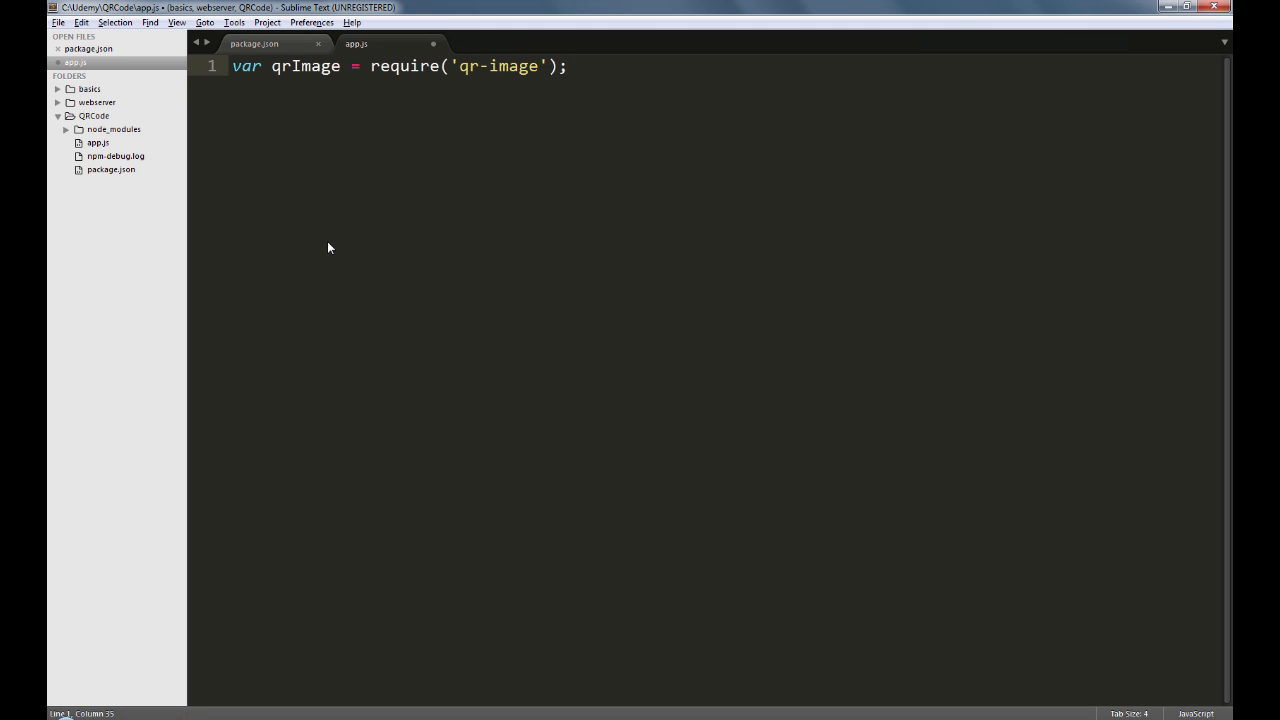
text(var fs = require('fs');)
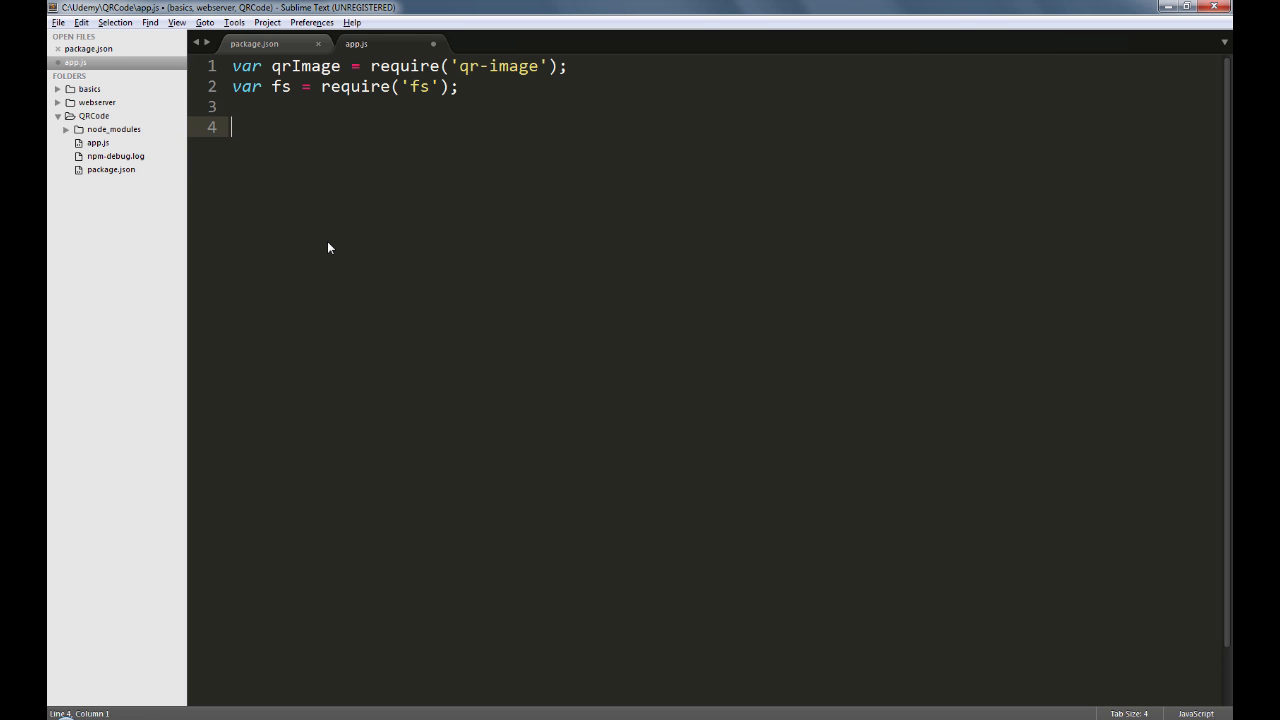
text(qrImage)
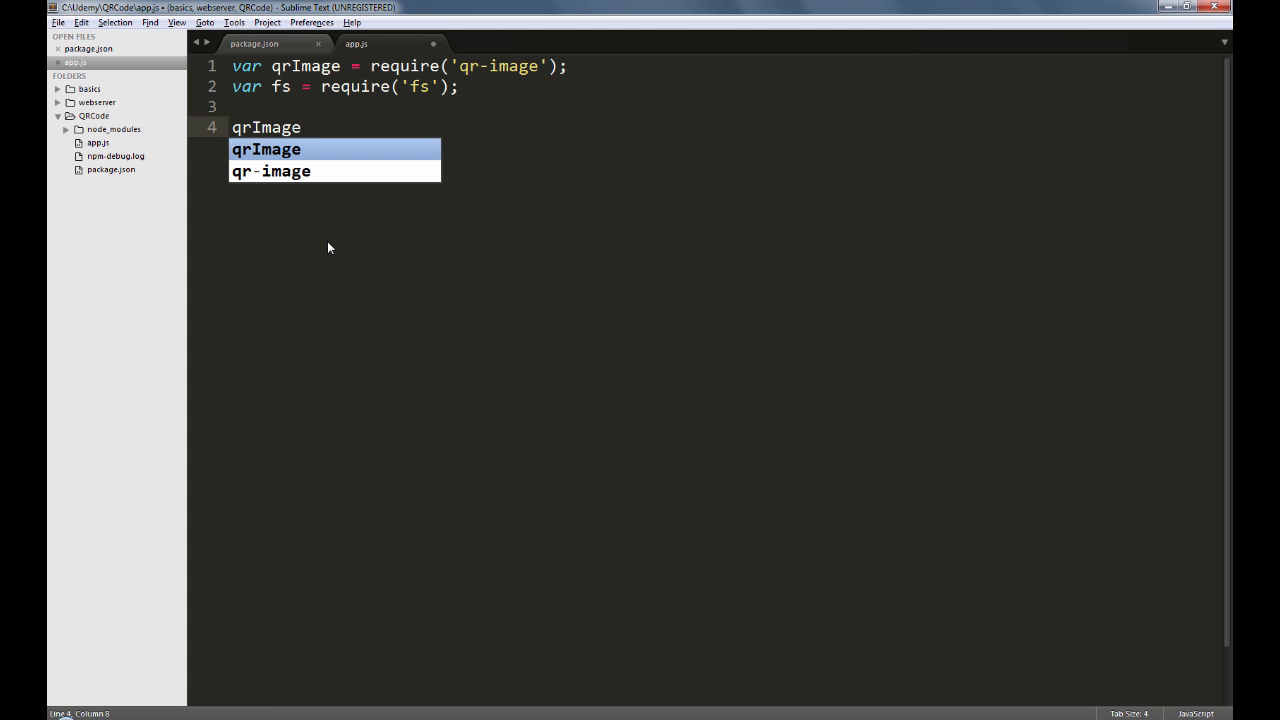
key(escape)
text(.image()
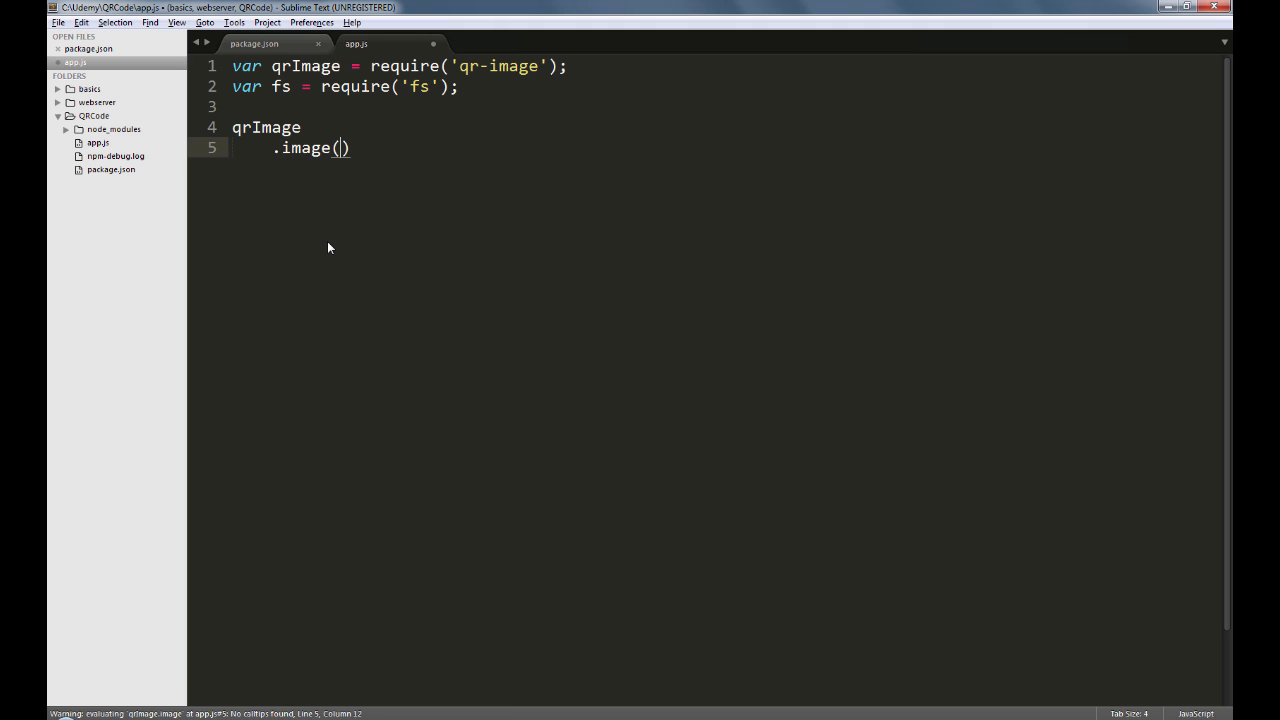
text("http")
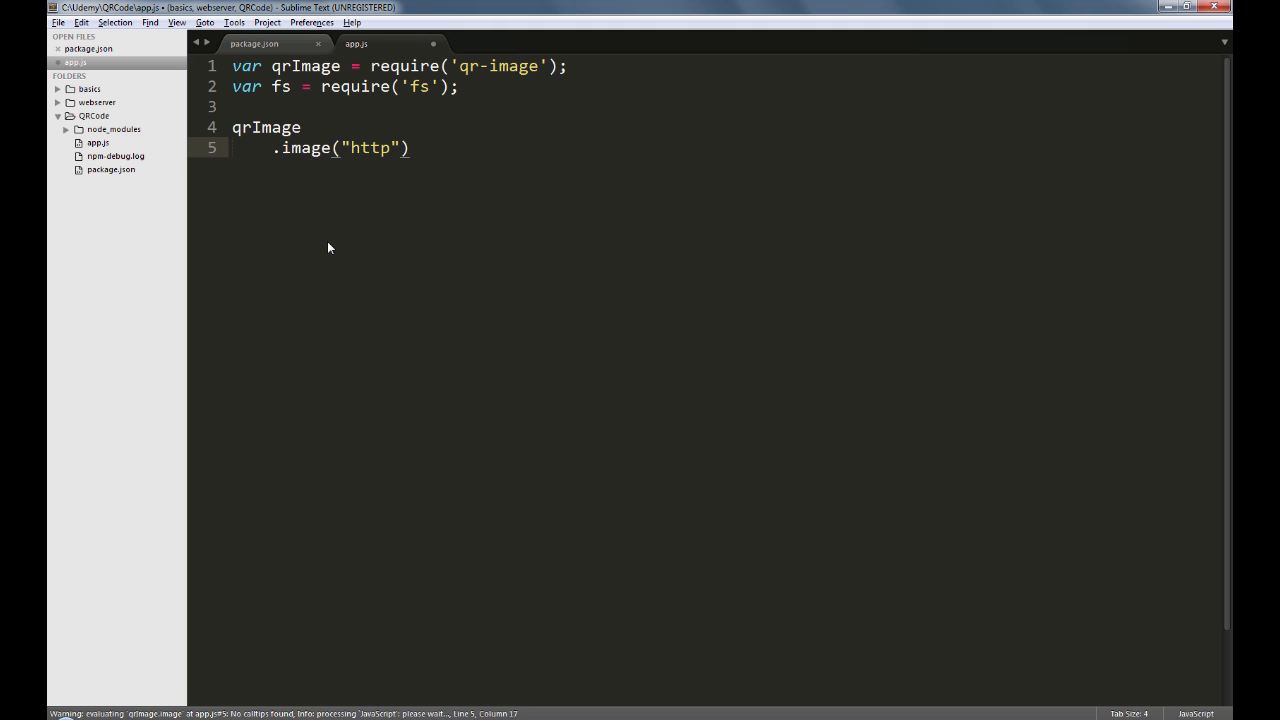
text(://www.n)
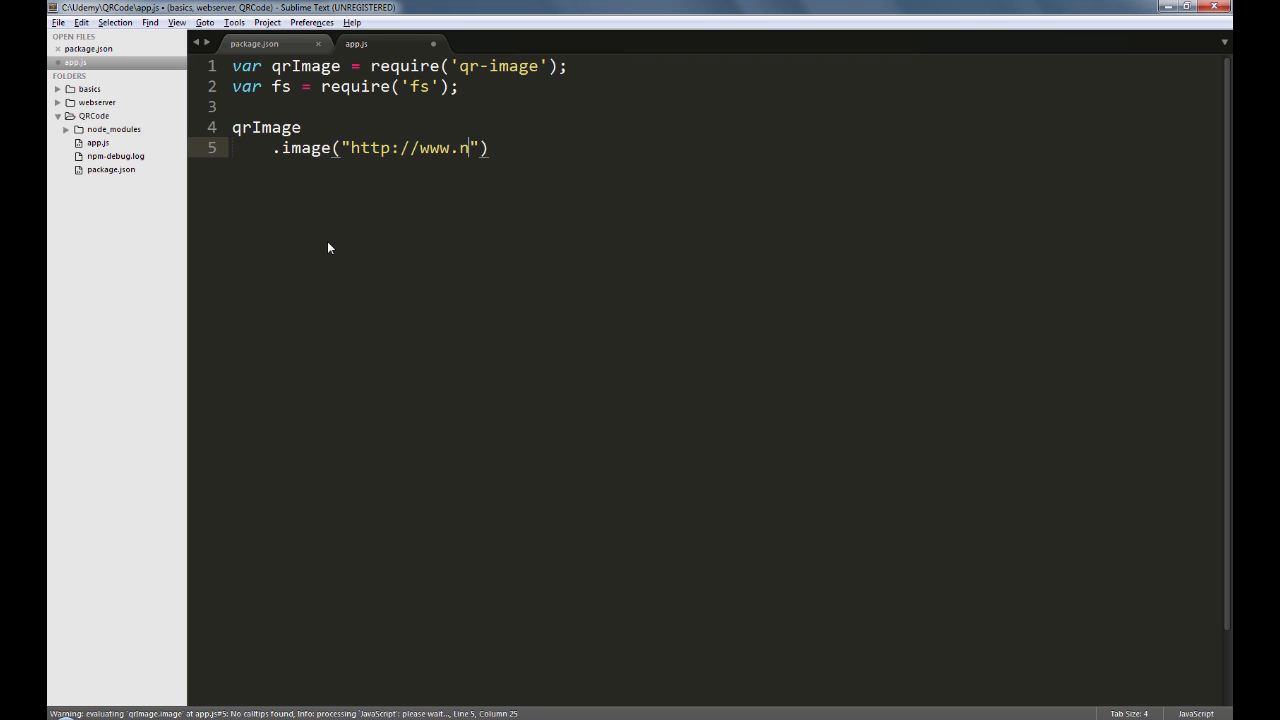
text(odejs.org)
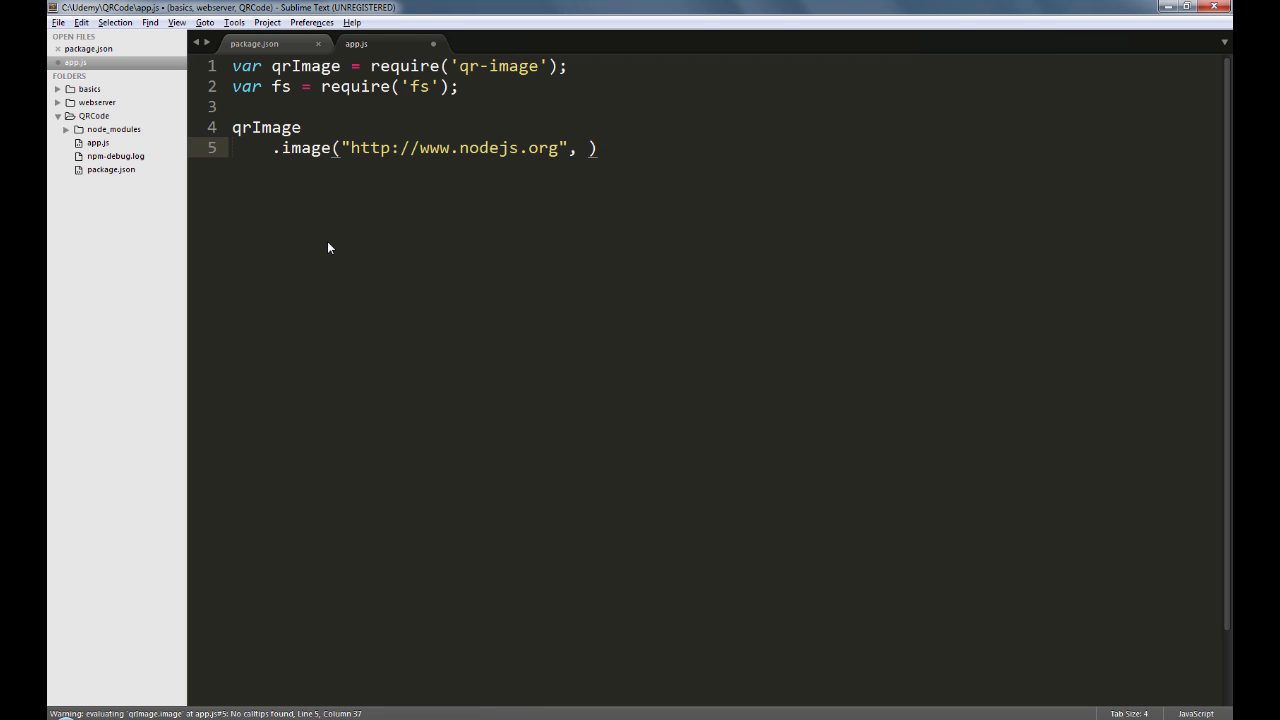
text({type})
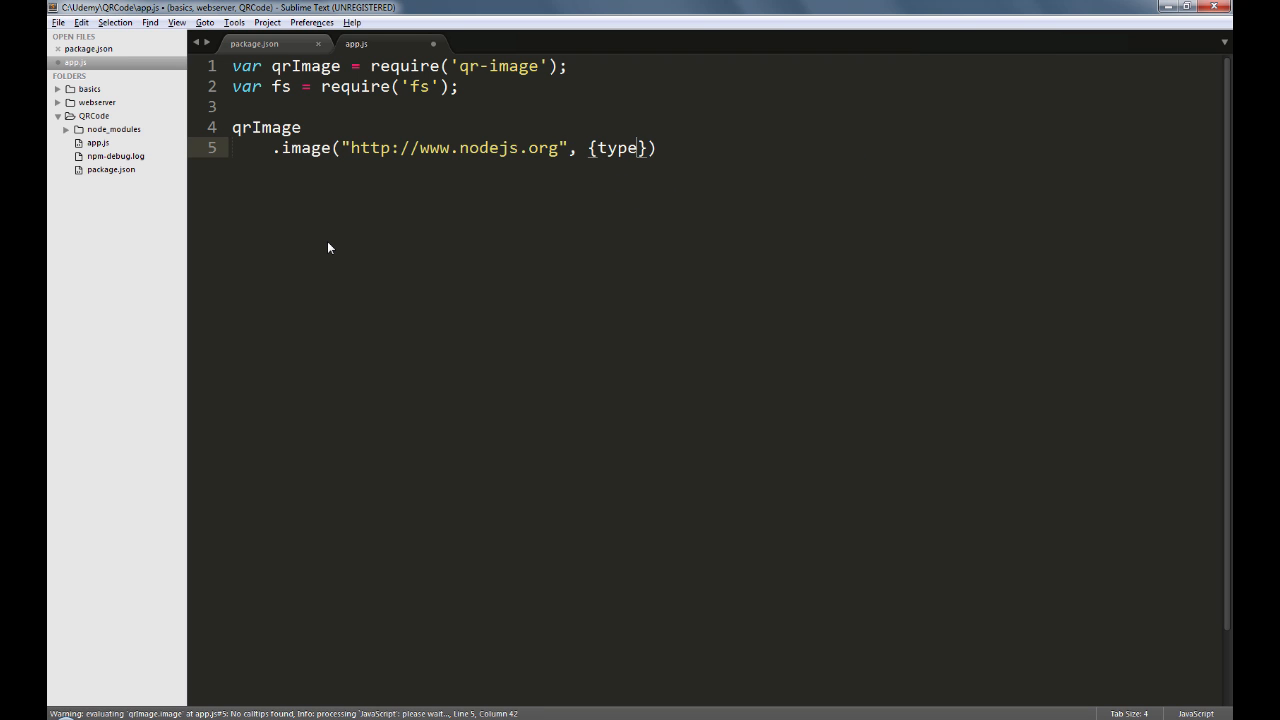
text(:'p')
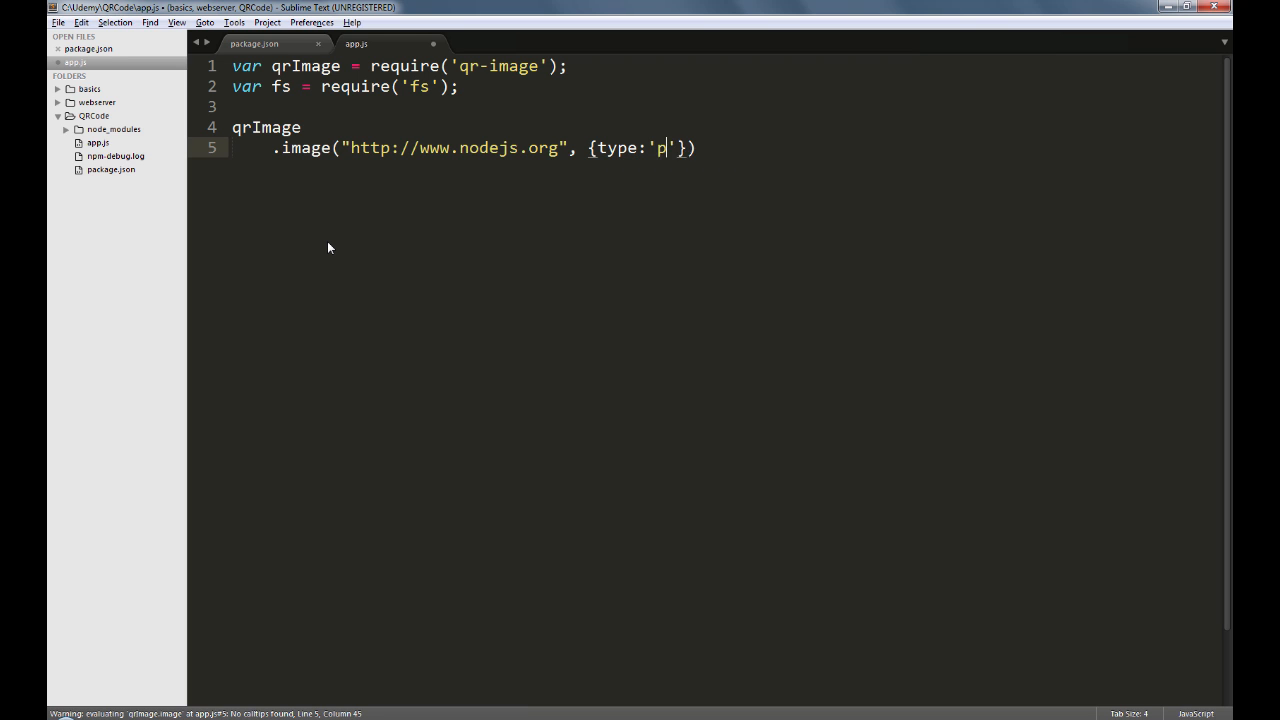
text(ng)
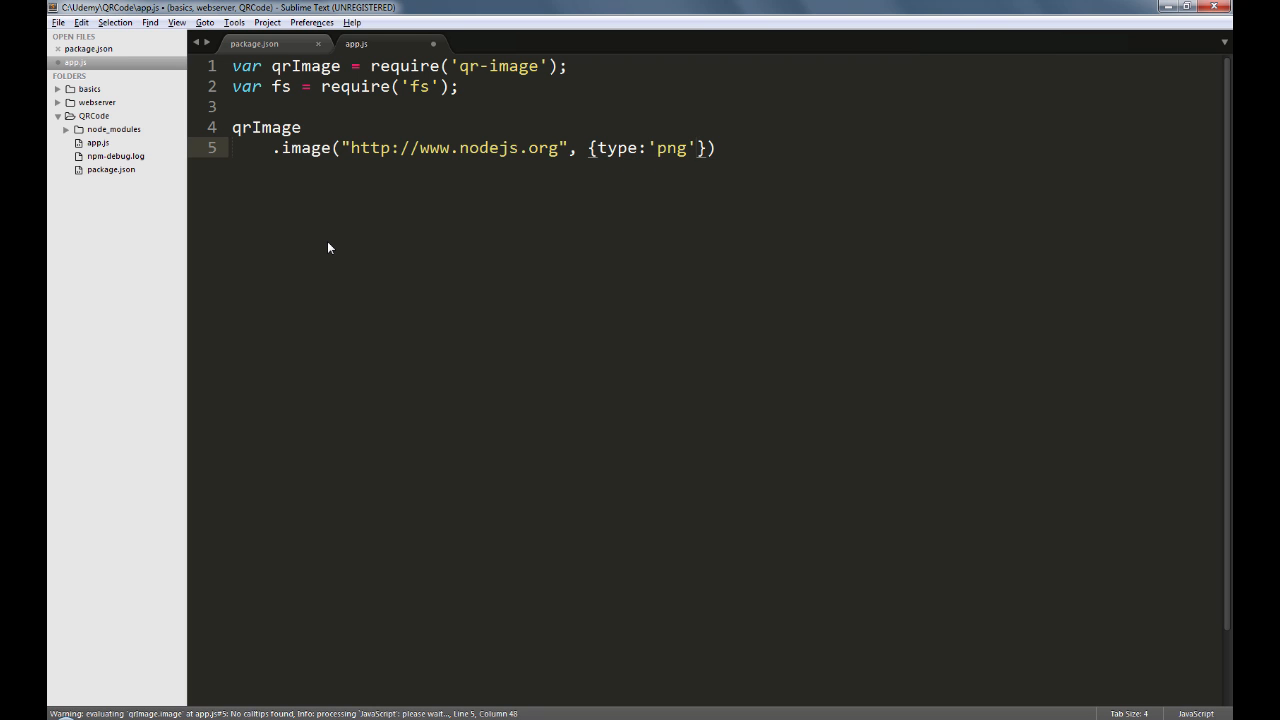
text(, size:)
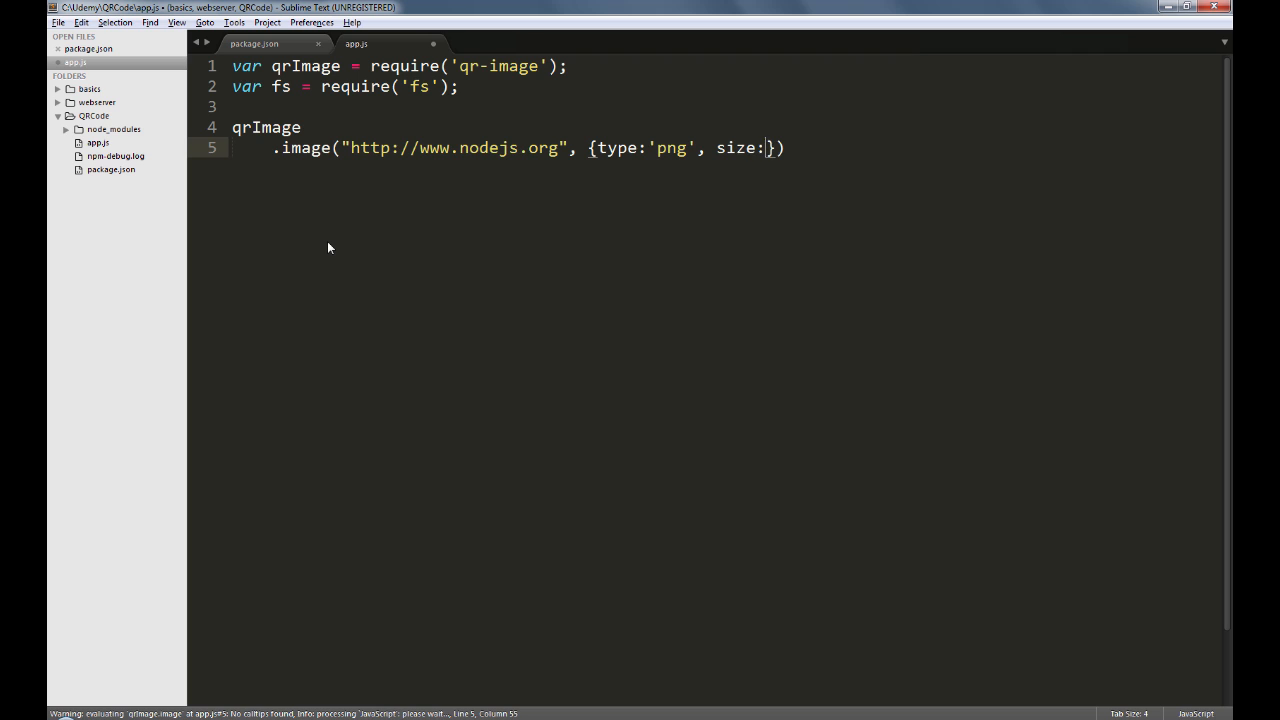
text(20)
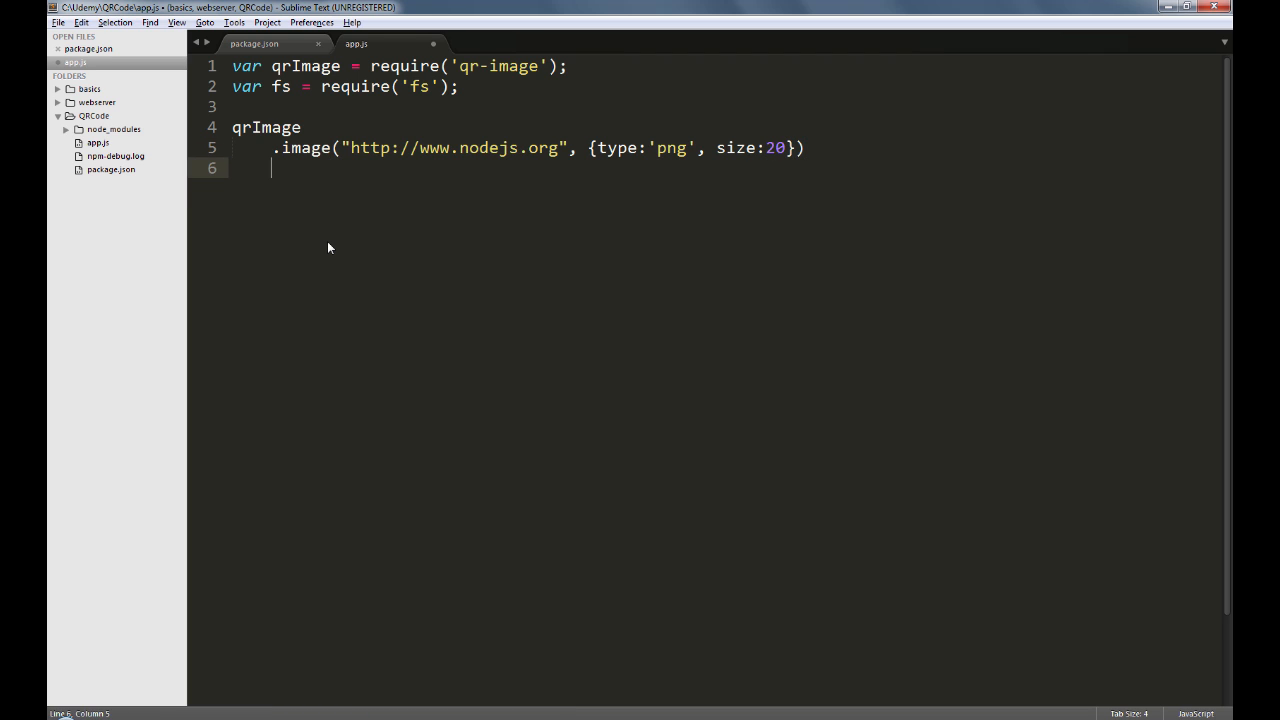
Pipe the image to fs.createWriteStream("MyQRCode.png") and save app.js.
text(.pi)
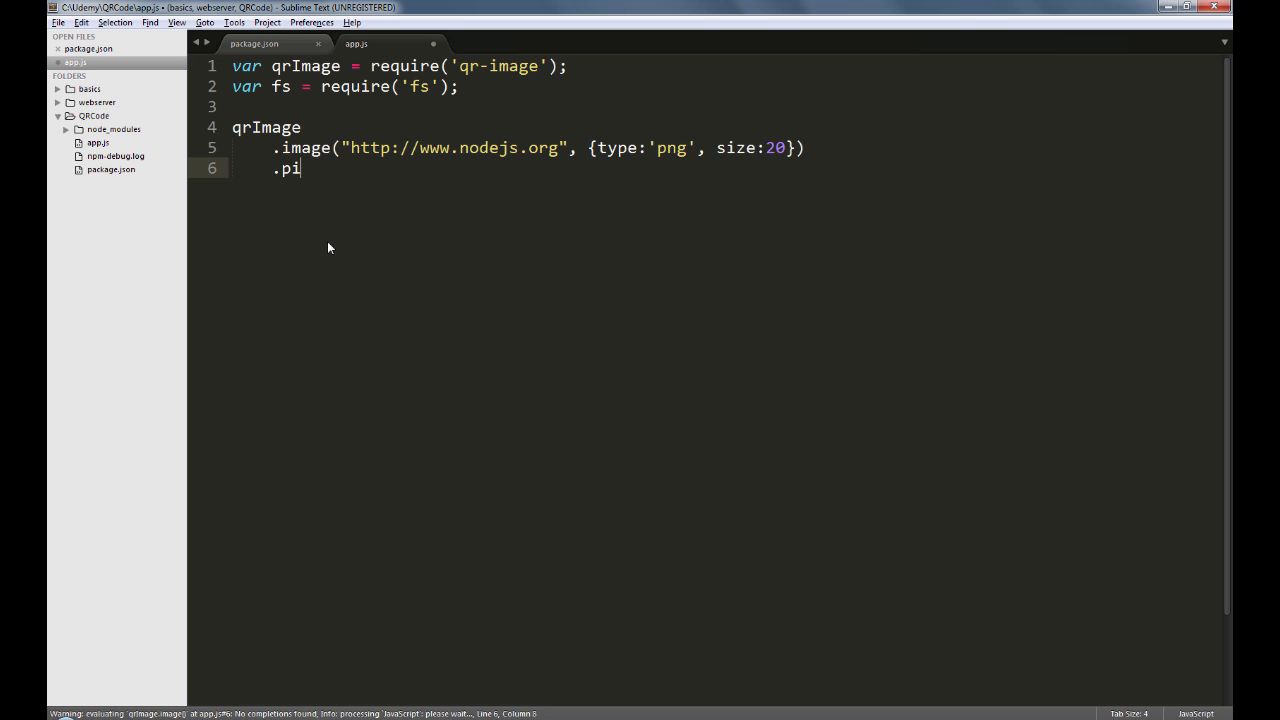
text(pe())
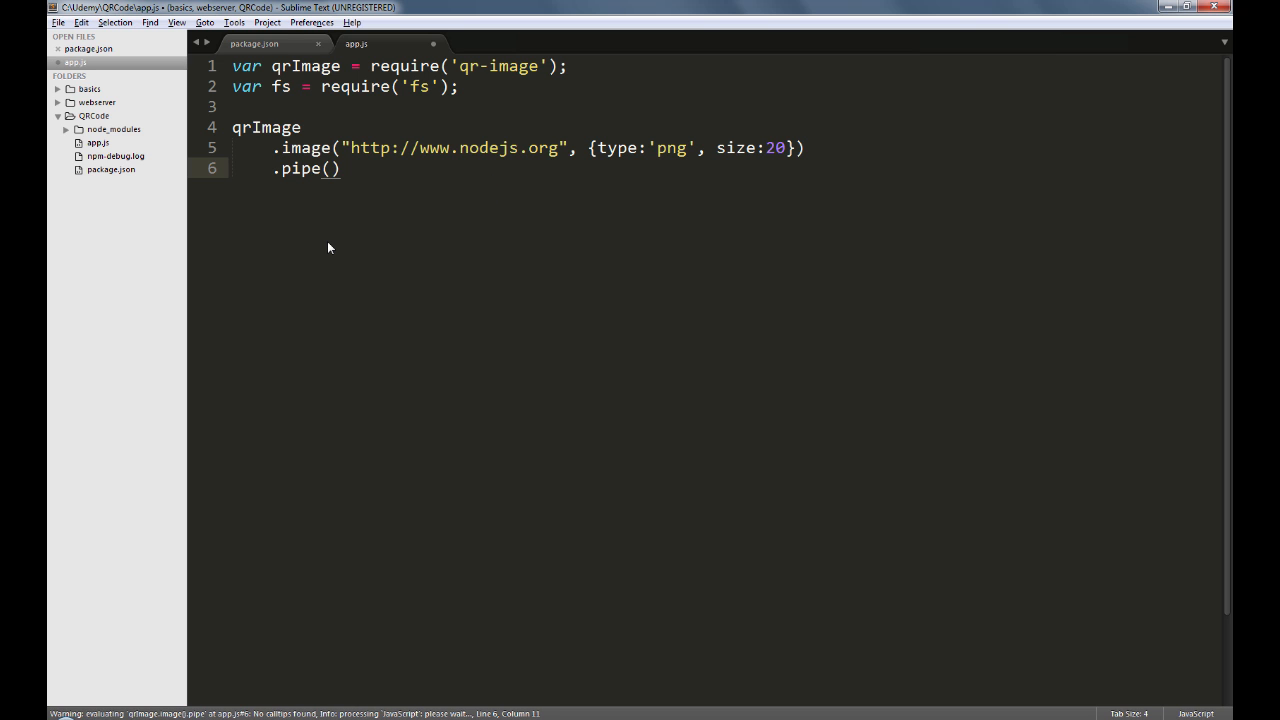
text(fs.)
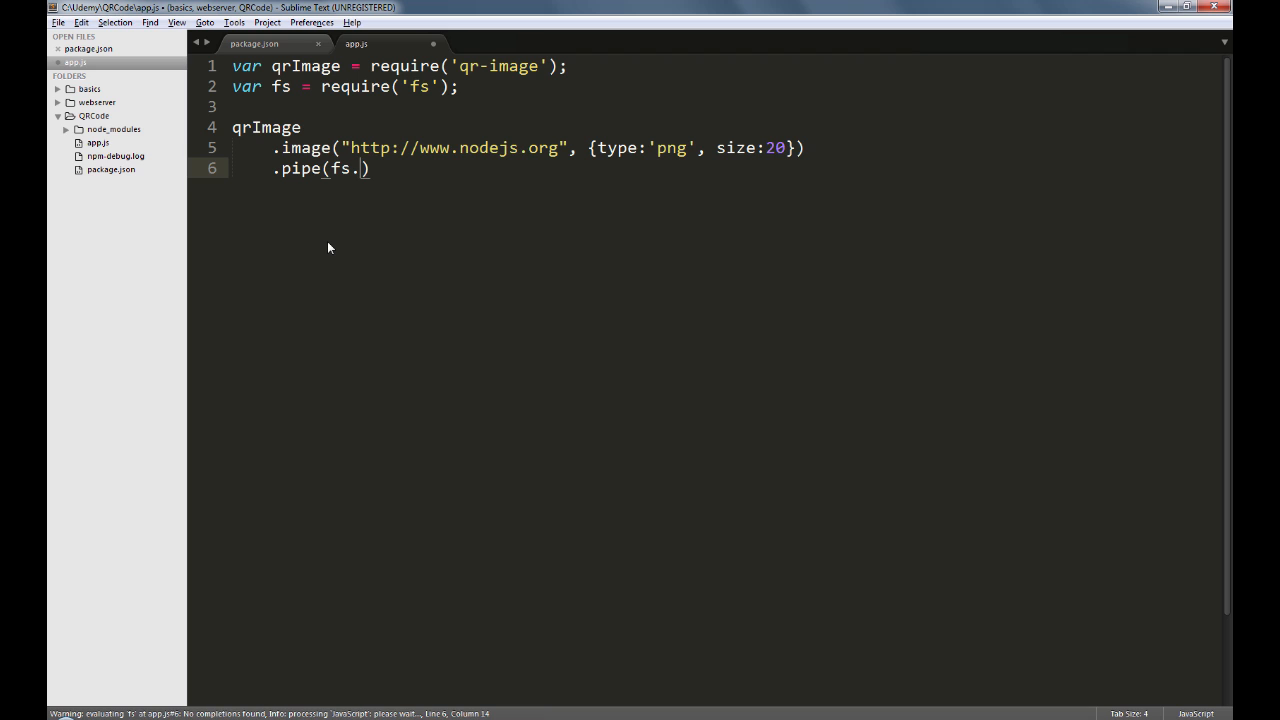
text(createW)
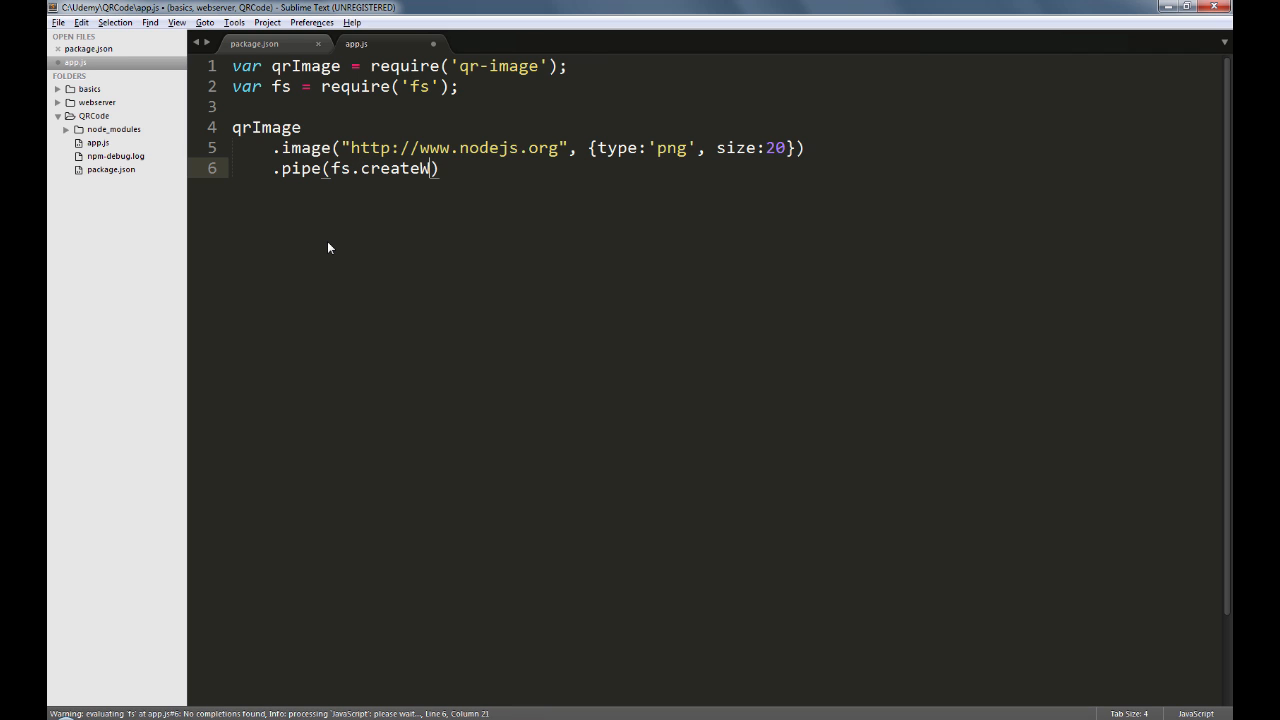
text(riteStream)
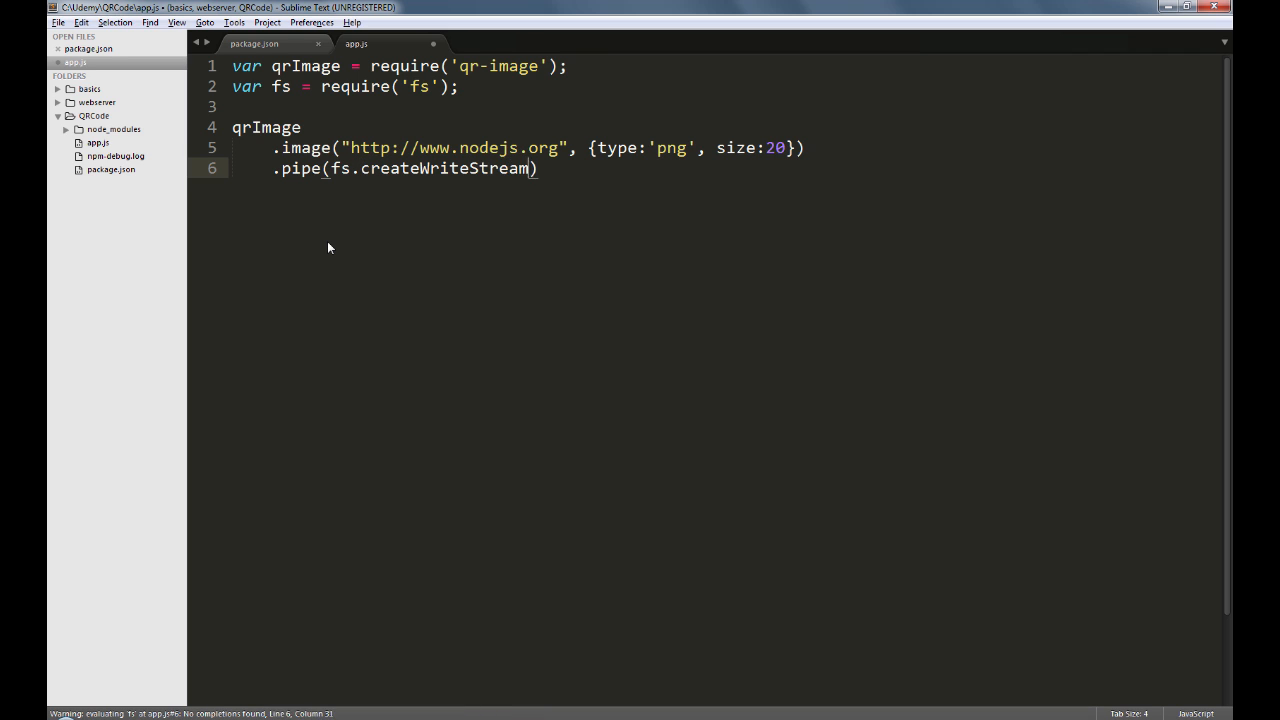
text(()
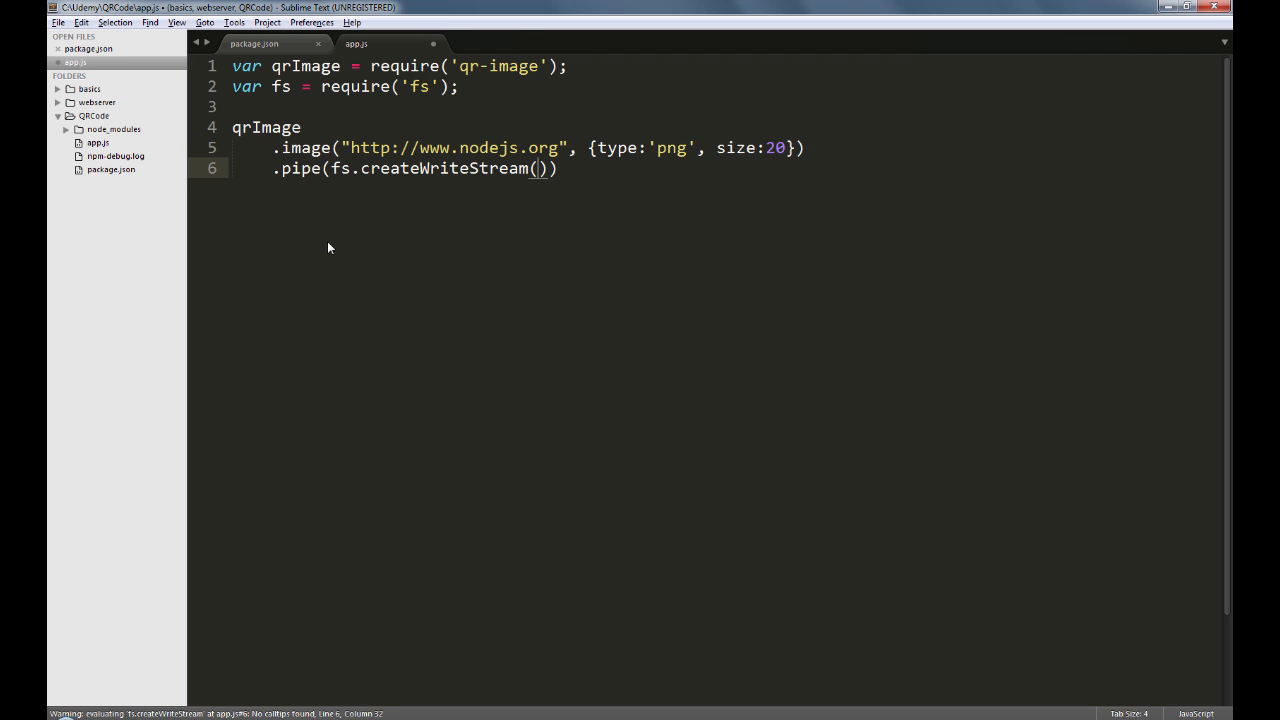
text("MyQ)
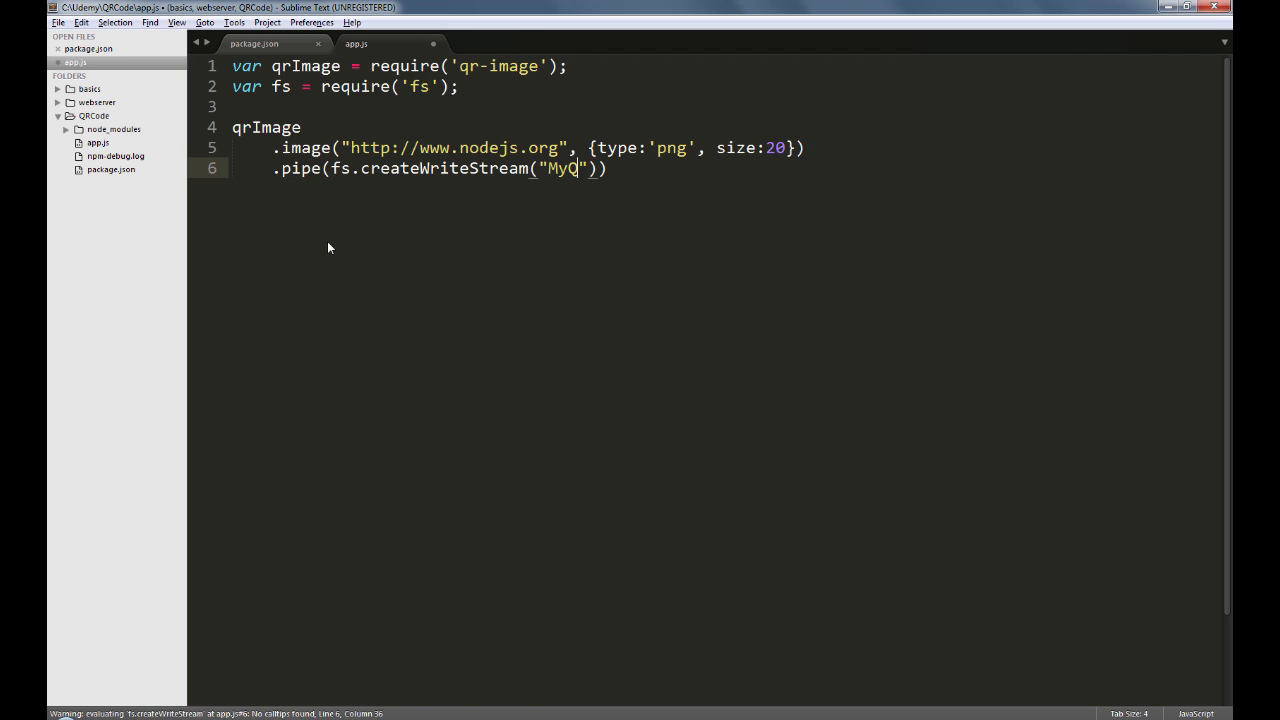
text(RCode)
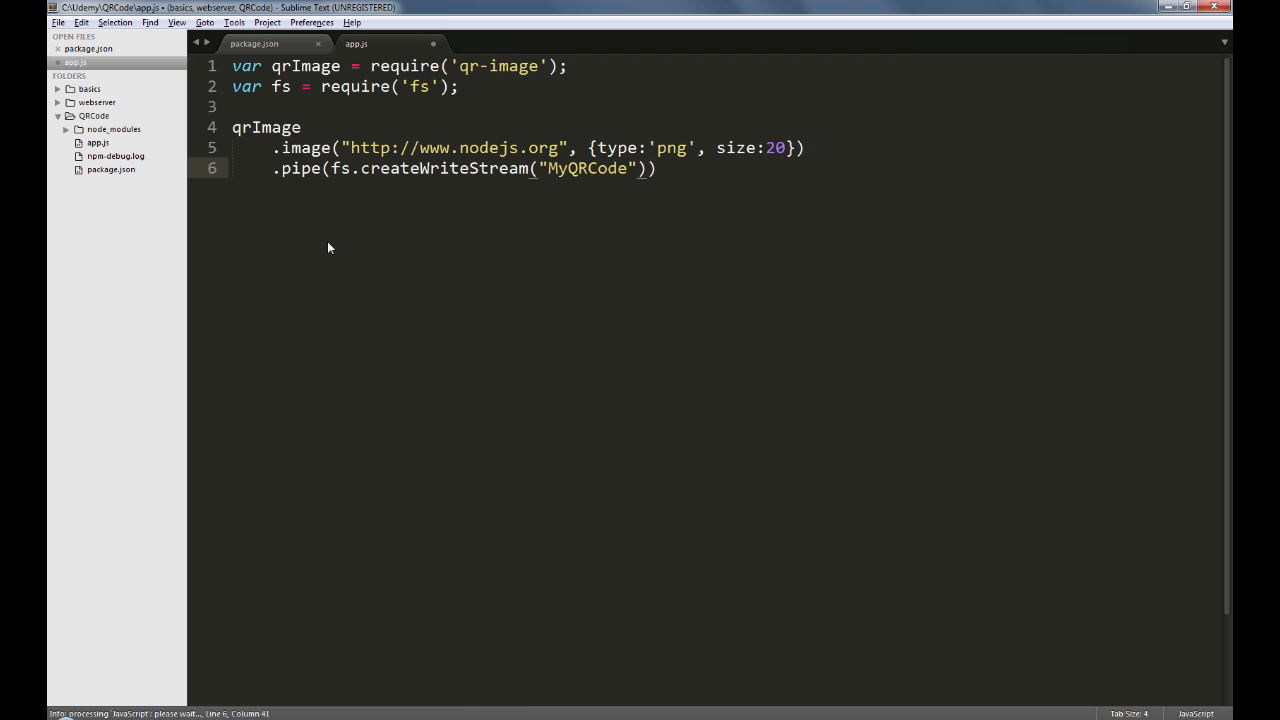
text(.png)
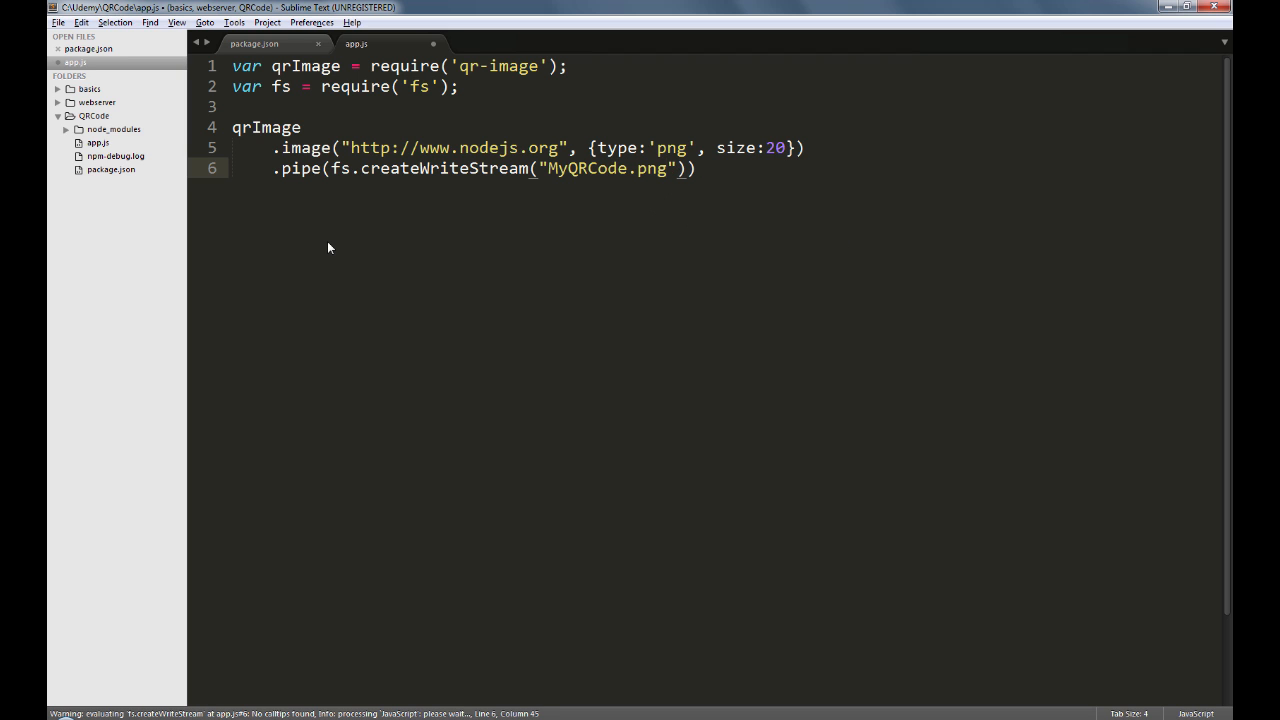
text(;)
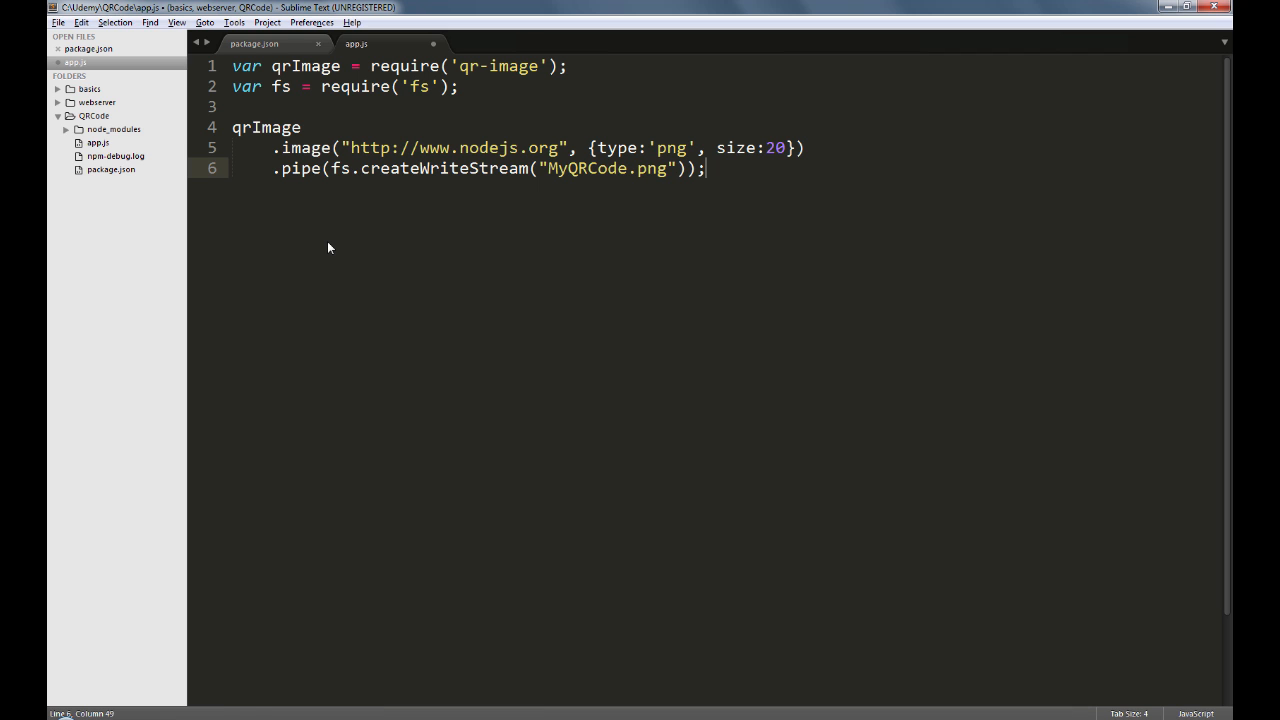
key(ctrl+s)
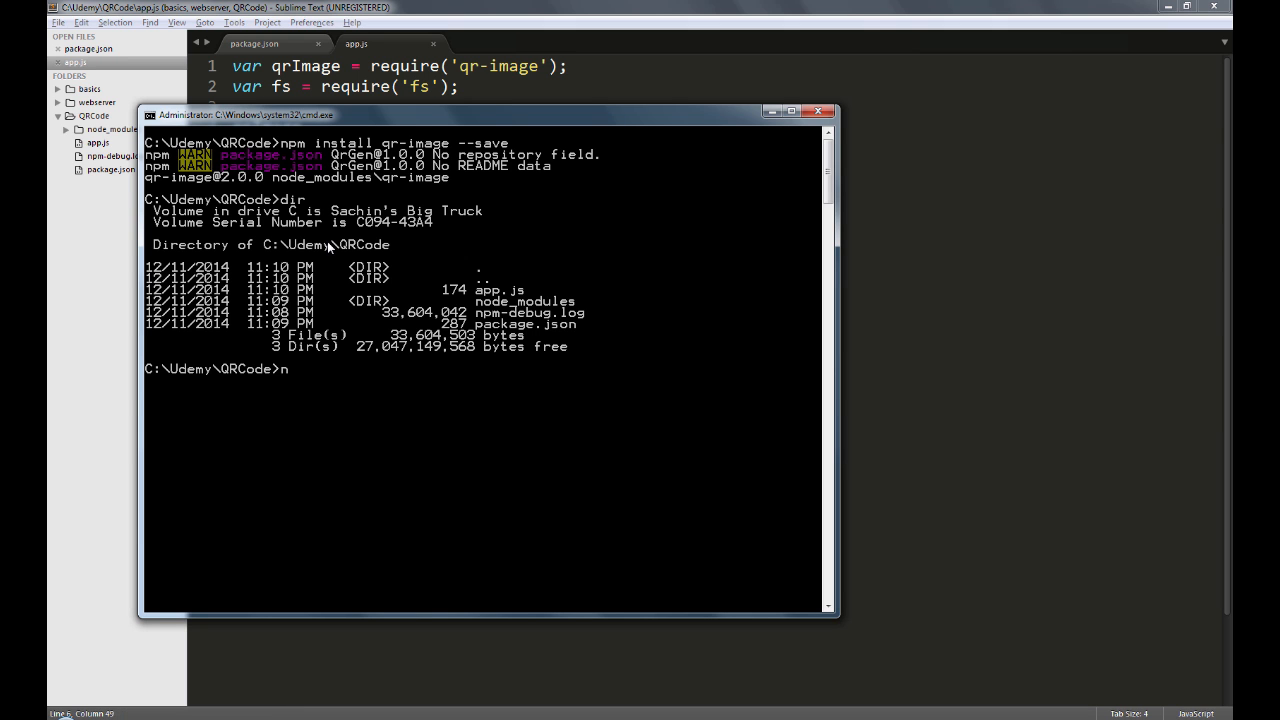
Run node app.js so MyQRCode.png is generated in the project folder.
text(ode app.js)
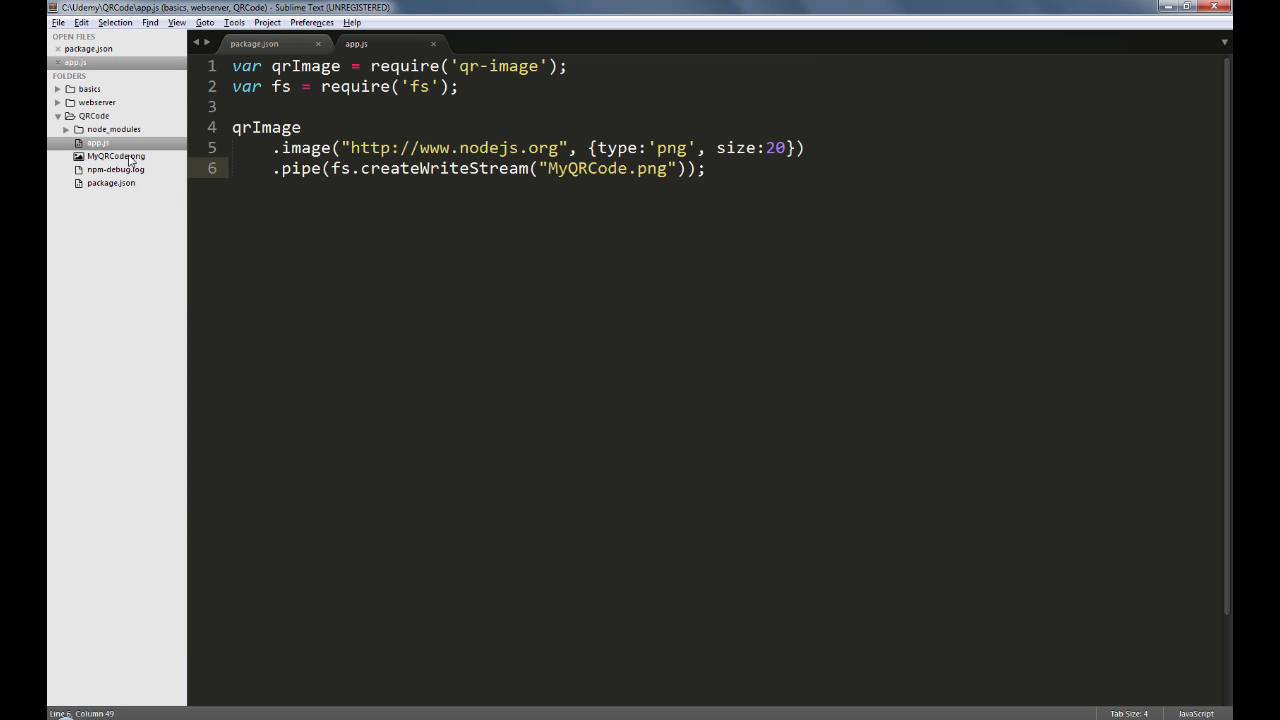
Open MyQRCode.png from the sidebar to view the generated QR code.
click(116, 156)
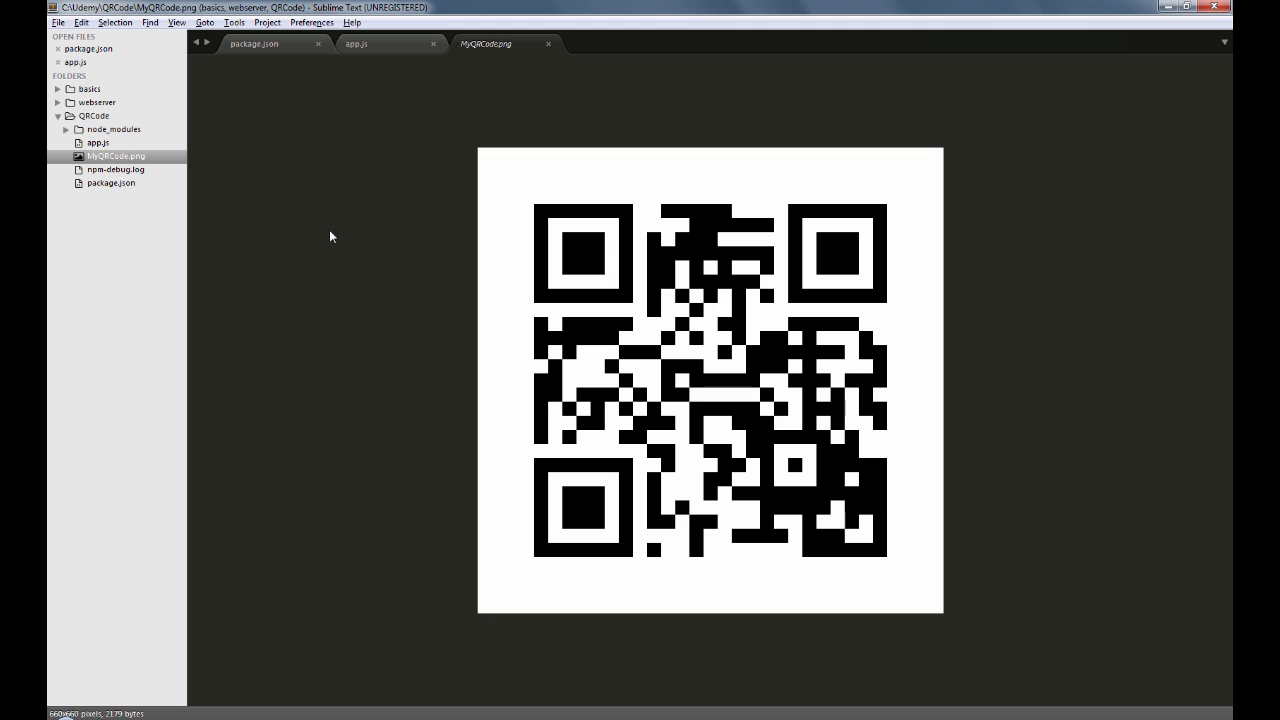
mouse_move(330, 248)
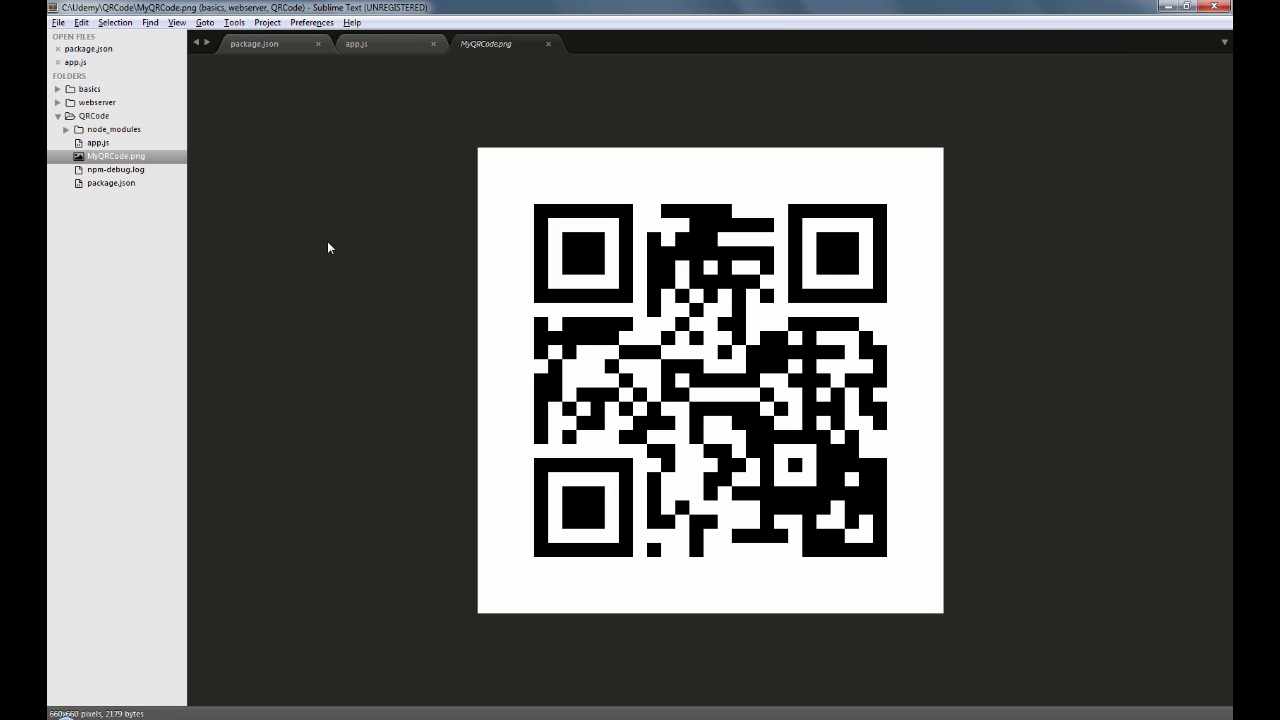